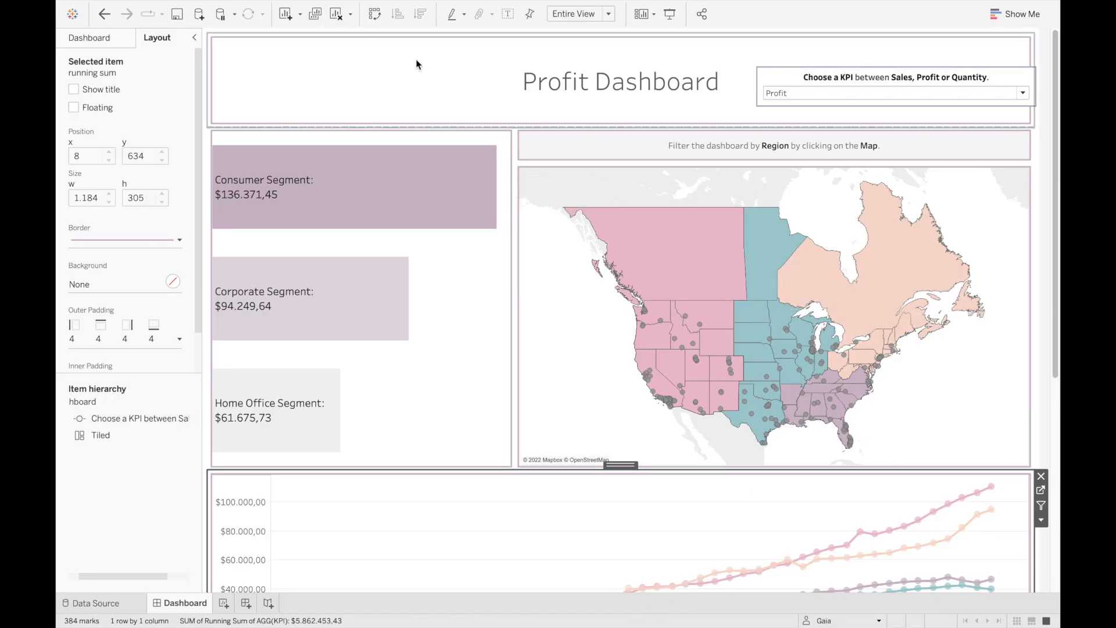
mouse_move(618, 82)
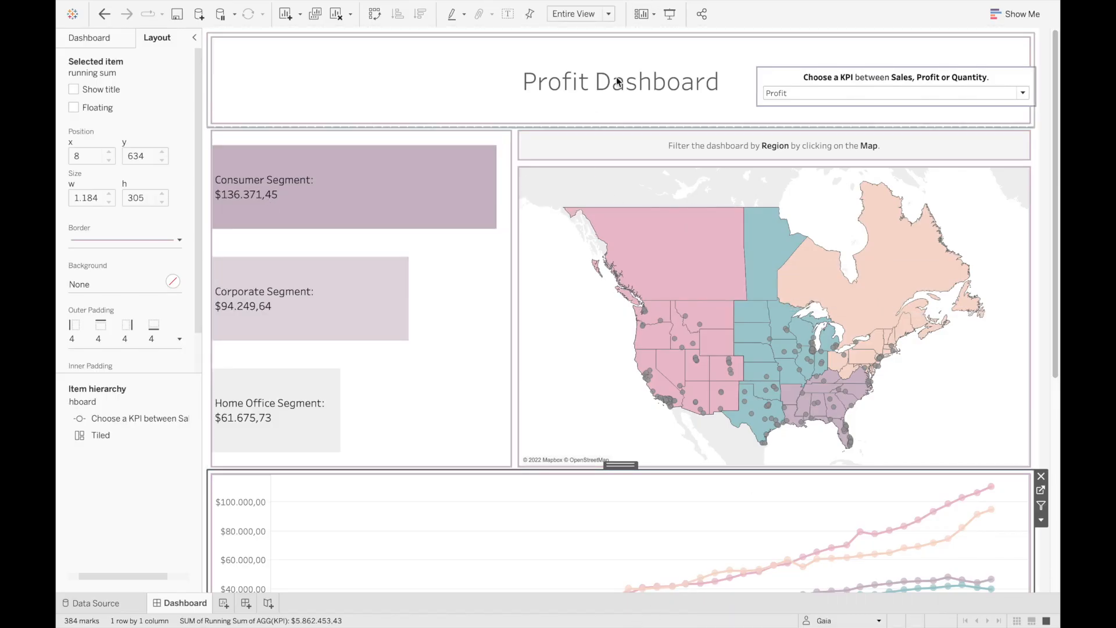
Set the 'Choose a KPI' parameter to Quantity.
click(1023, 93)
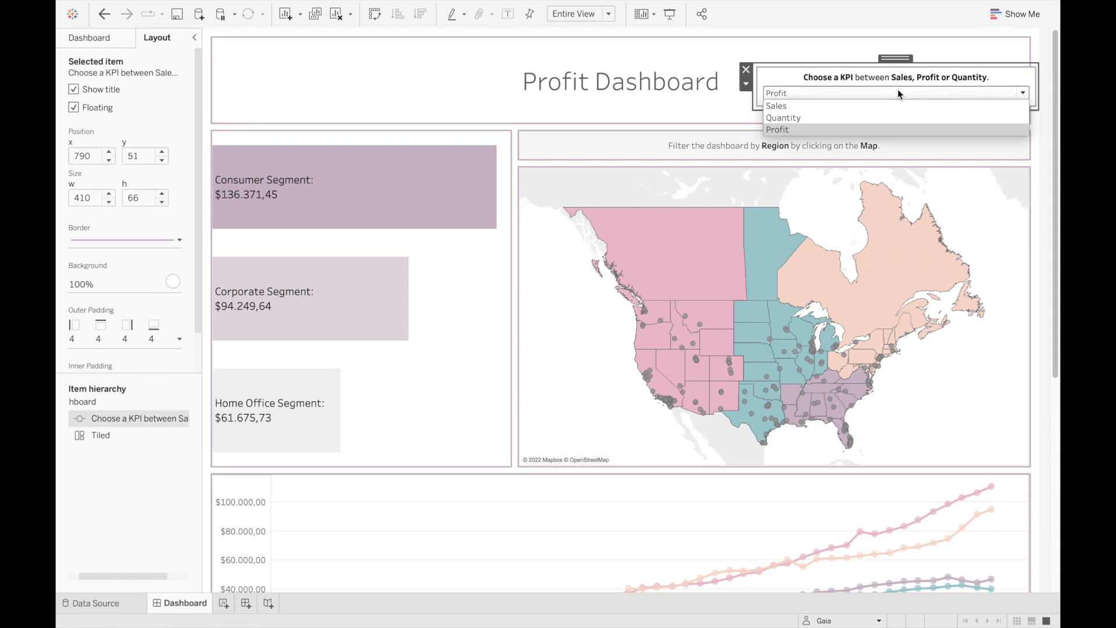
click(775, 106)
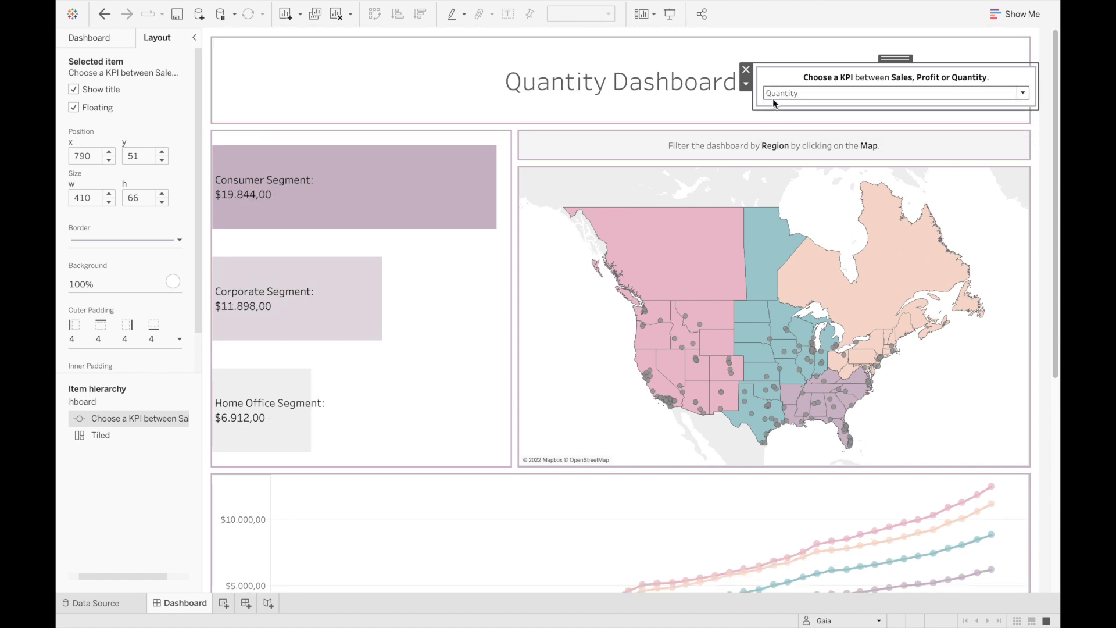
mouse_move(710, 257)
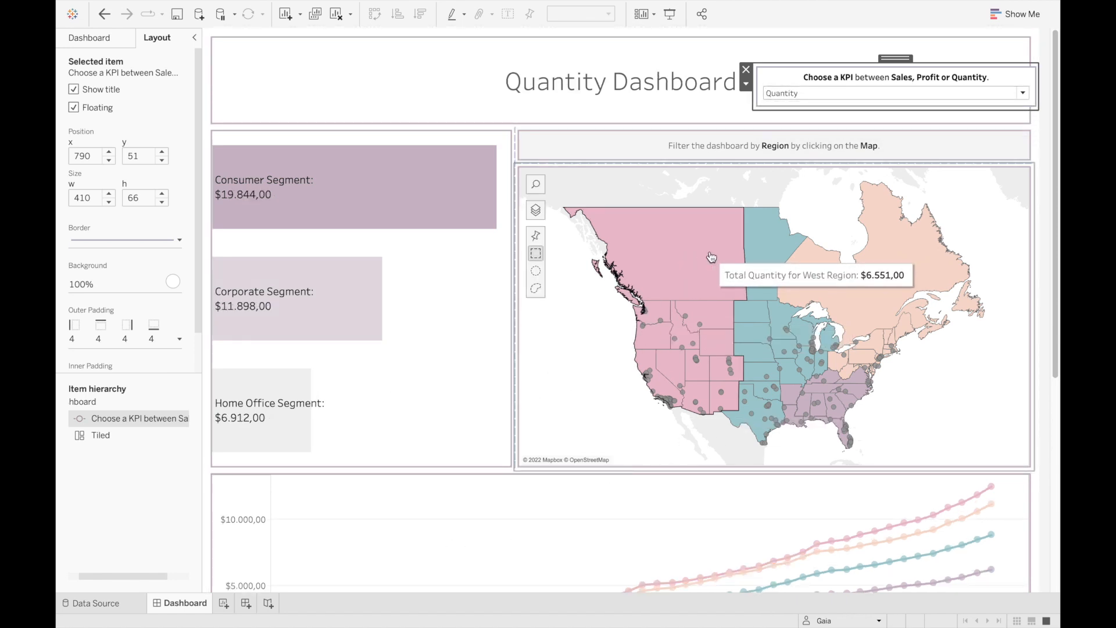
mouse_move(857, 311)
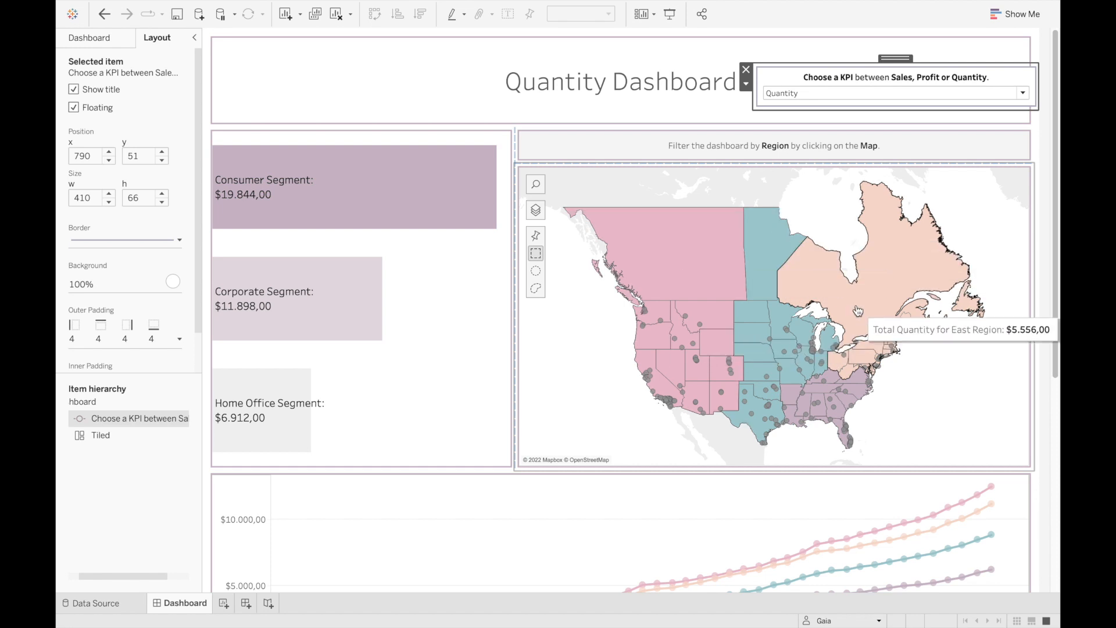
mouse_move(637, 437)
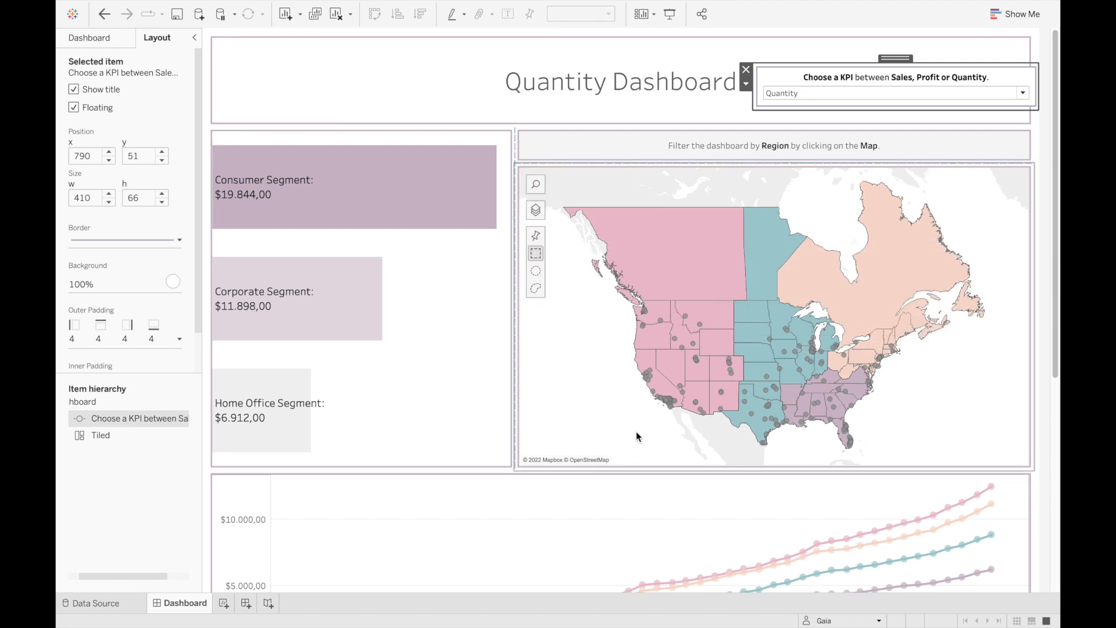
click(356, 299)
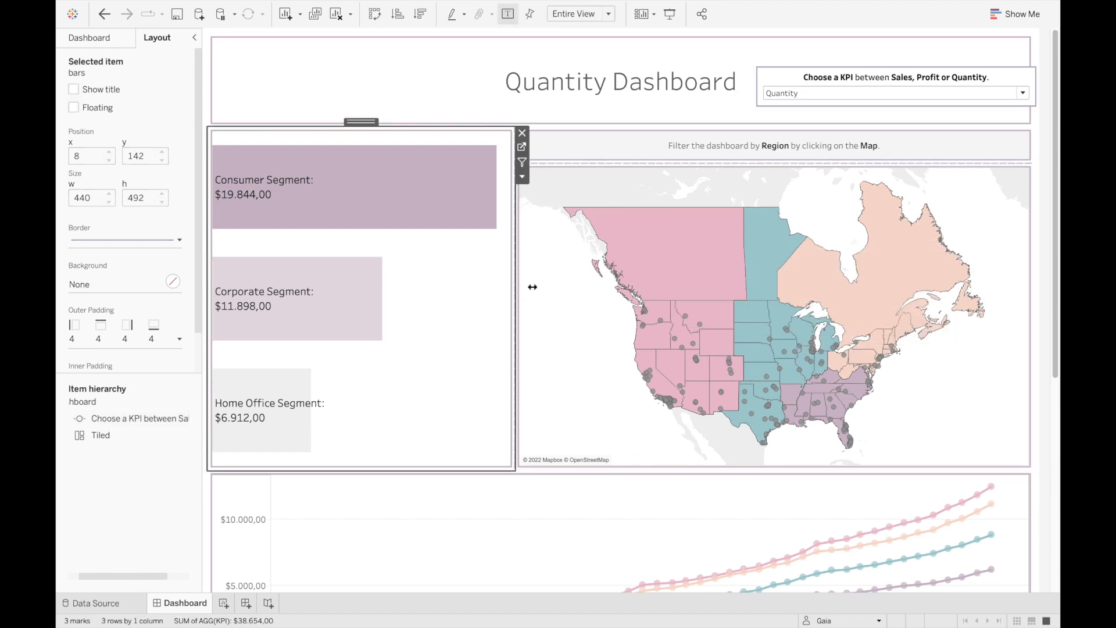
scroll(down, 3)
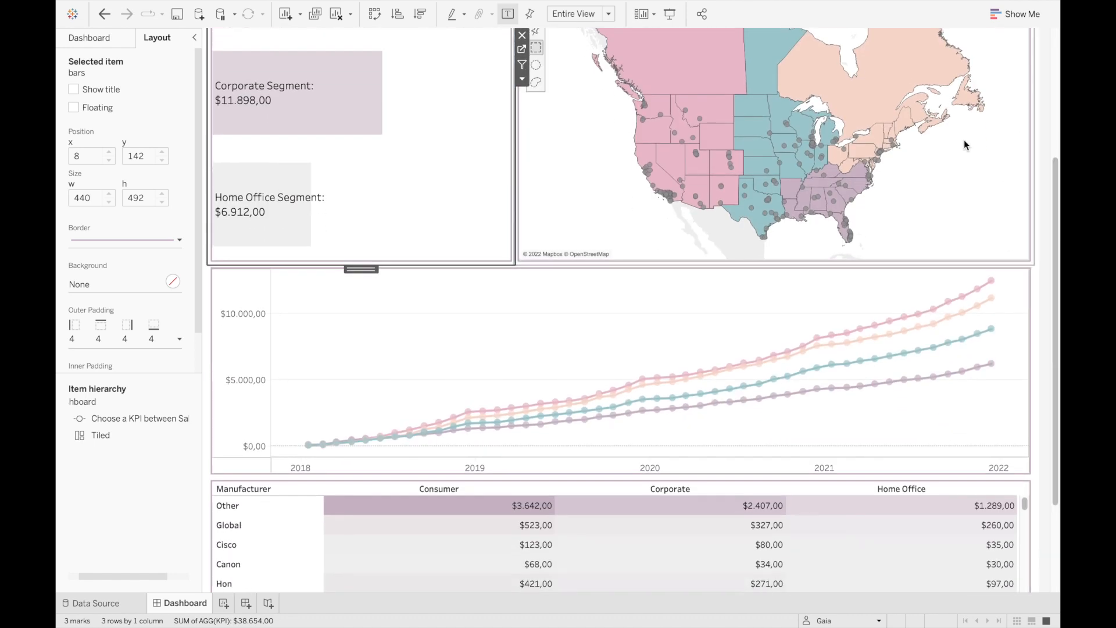
scroll(up, 3)
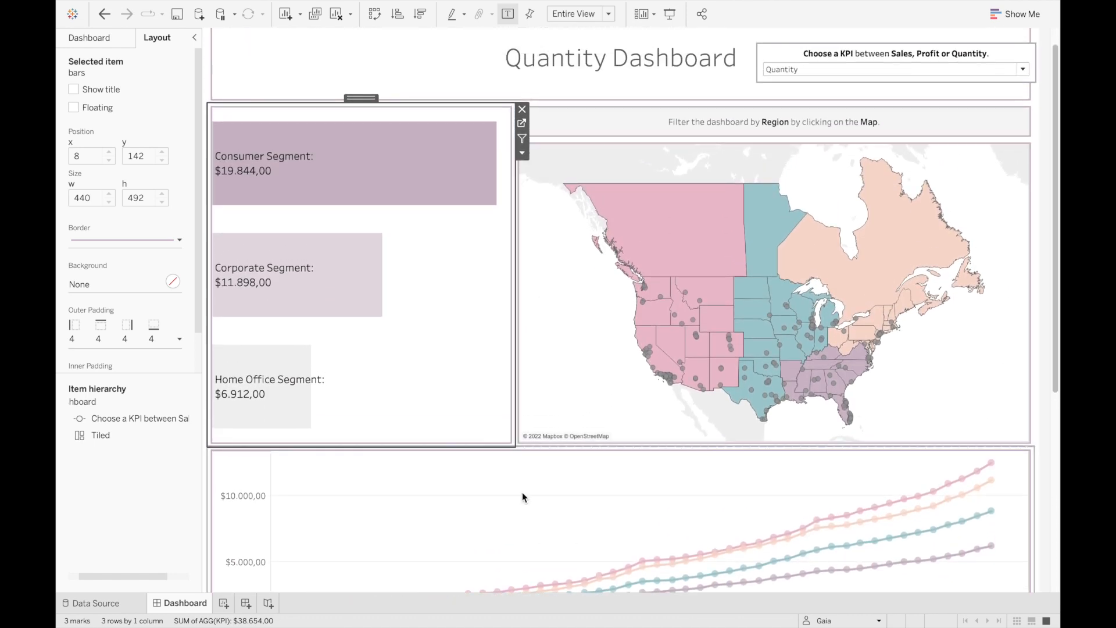
scroll(down, 3)
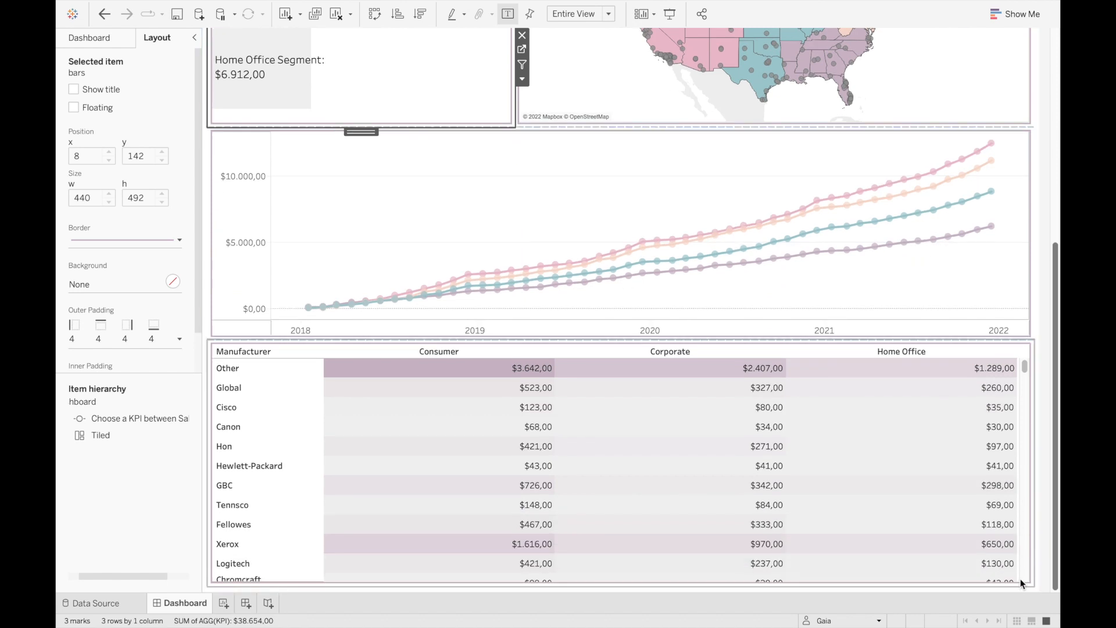
scroll(up, 3)
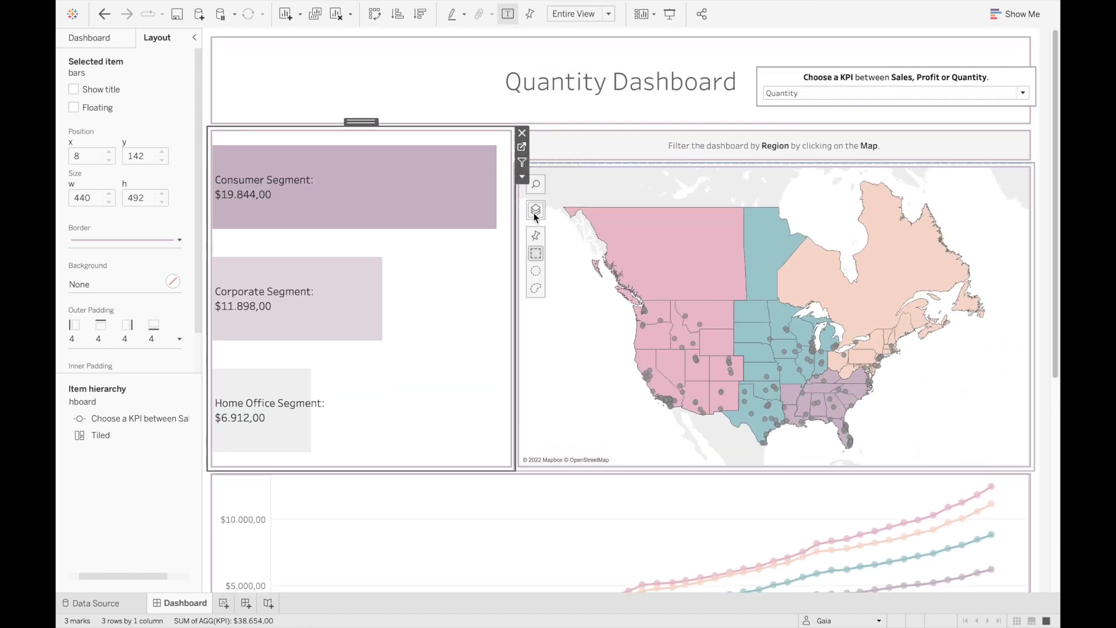
Open the map's Layer Control showing City, State/Province and Region layers.
click(535, 210)
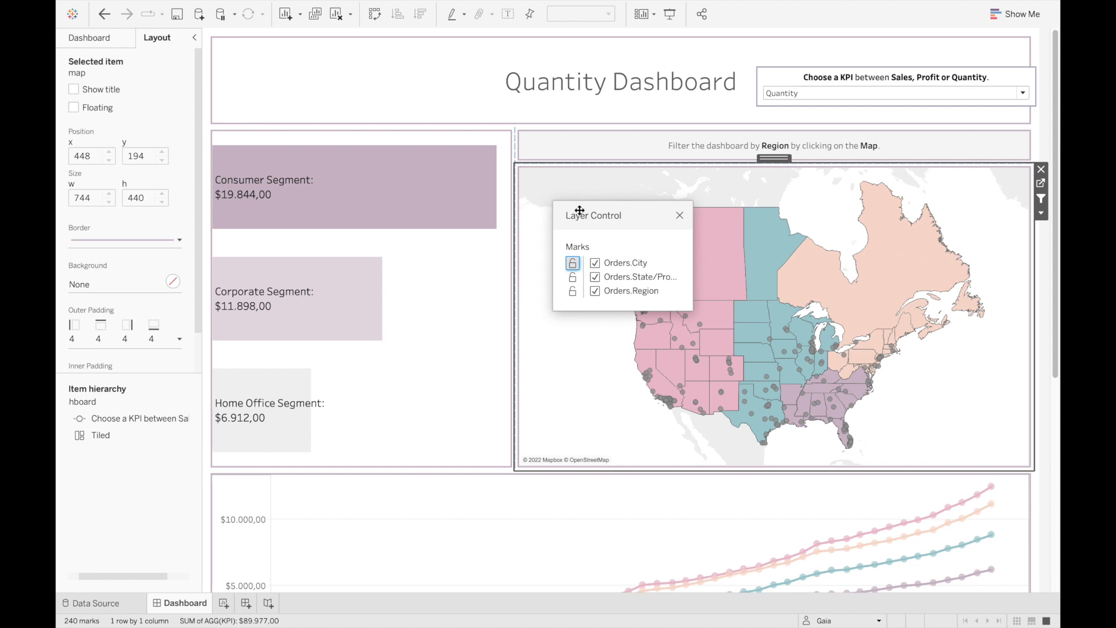
mouse_move(659, 270)
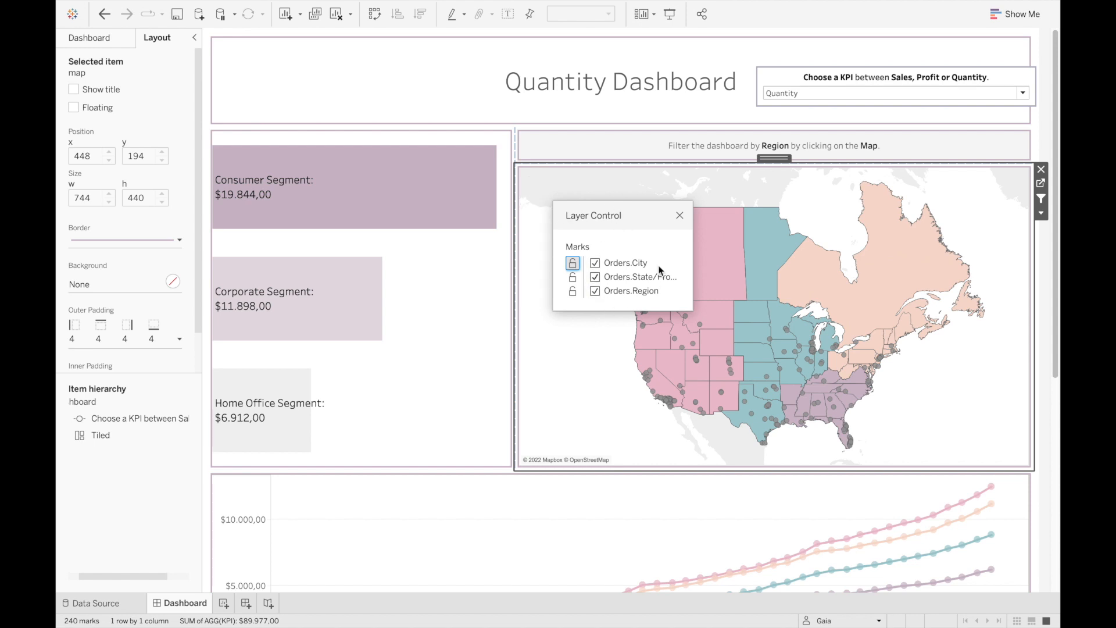
mouse_move(1040, 184)
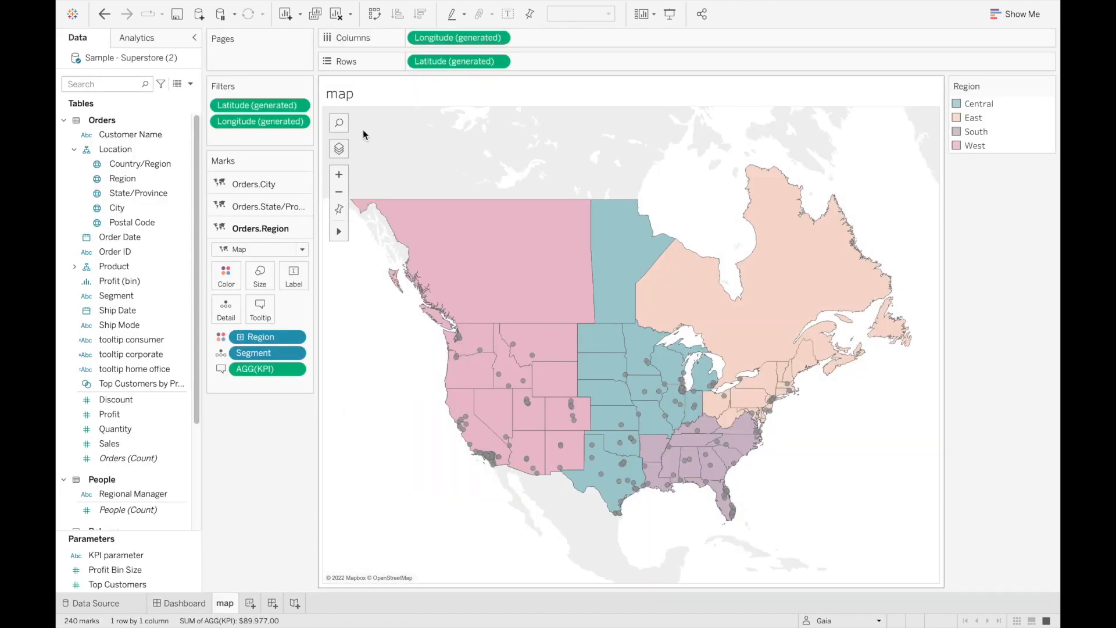
Rename the map layers to City, State and Region, then go back to the dashboard.
click(338, 148)
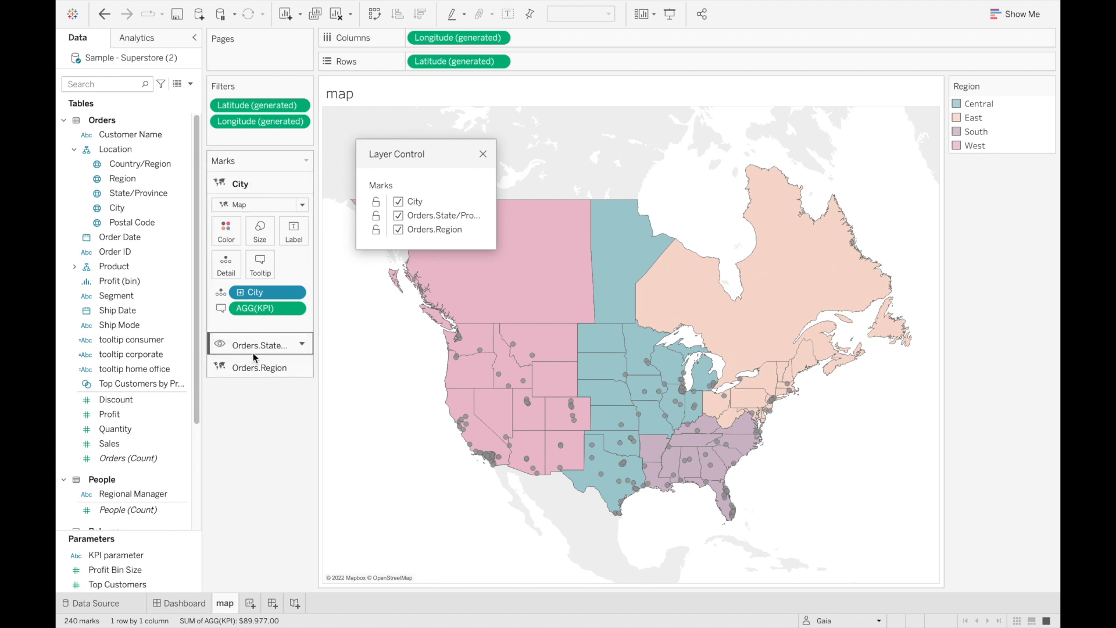
click(257, 345)
text(State)
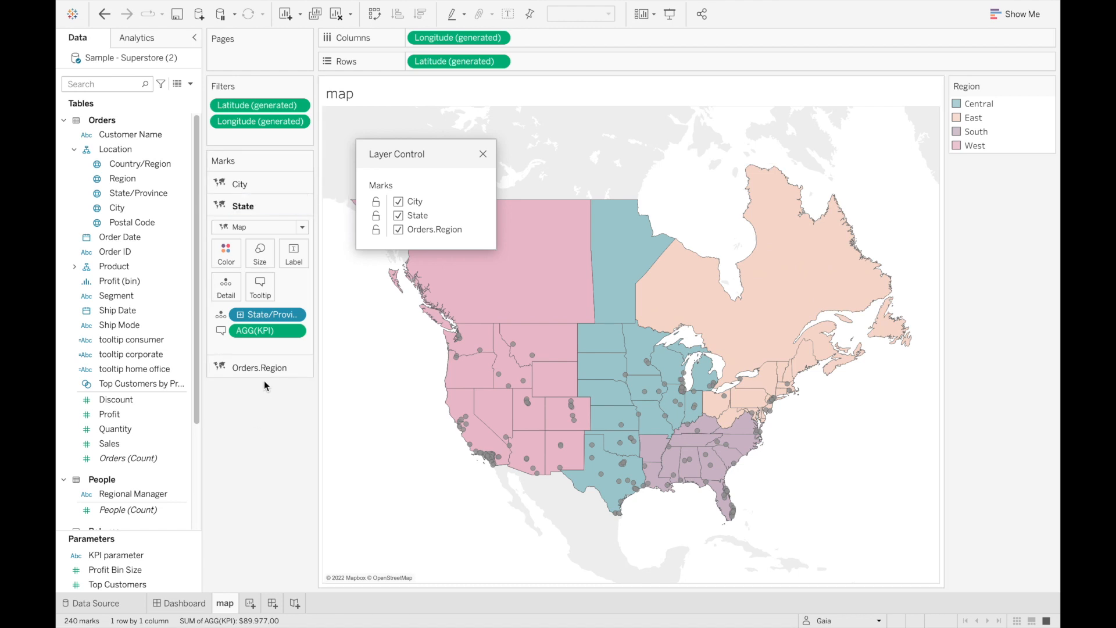
click(259, 367)
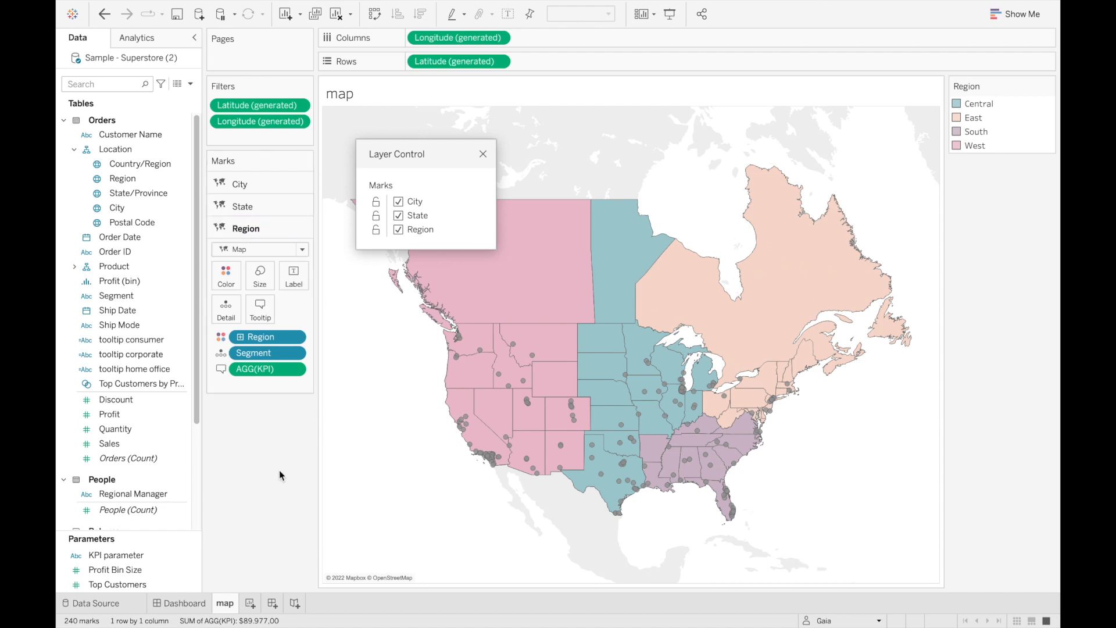
click(186, 603)
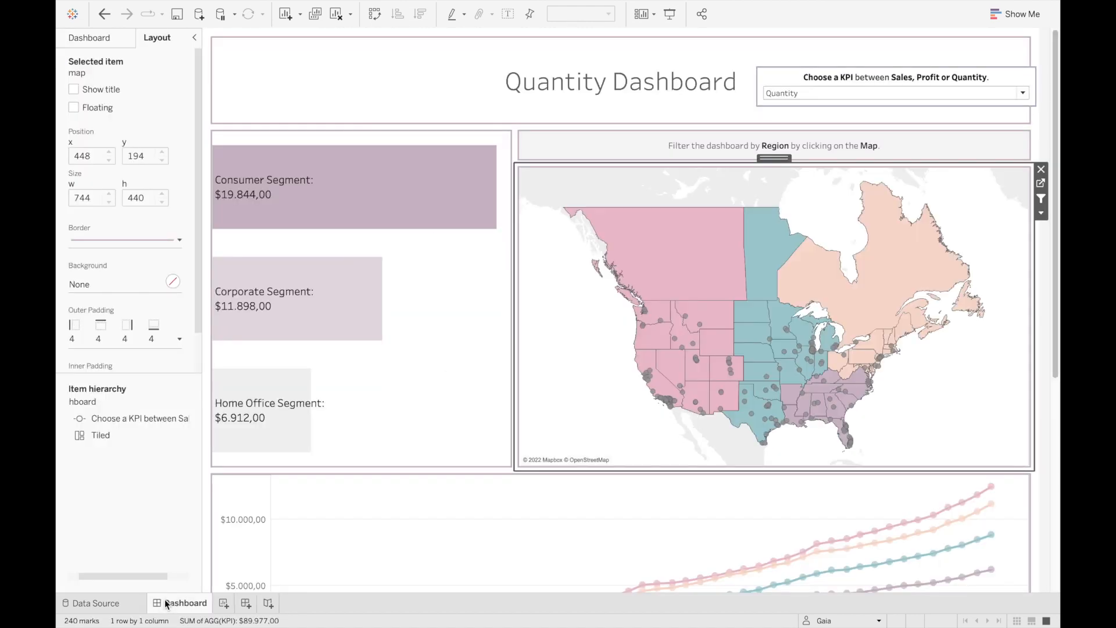
click(1040, 199)
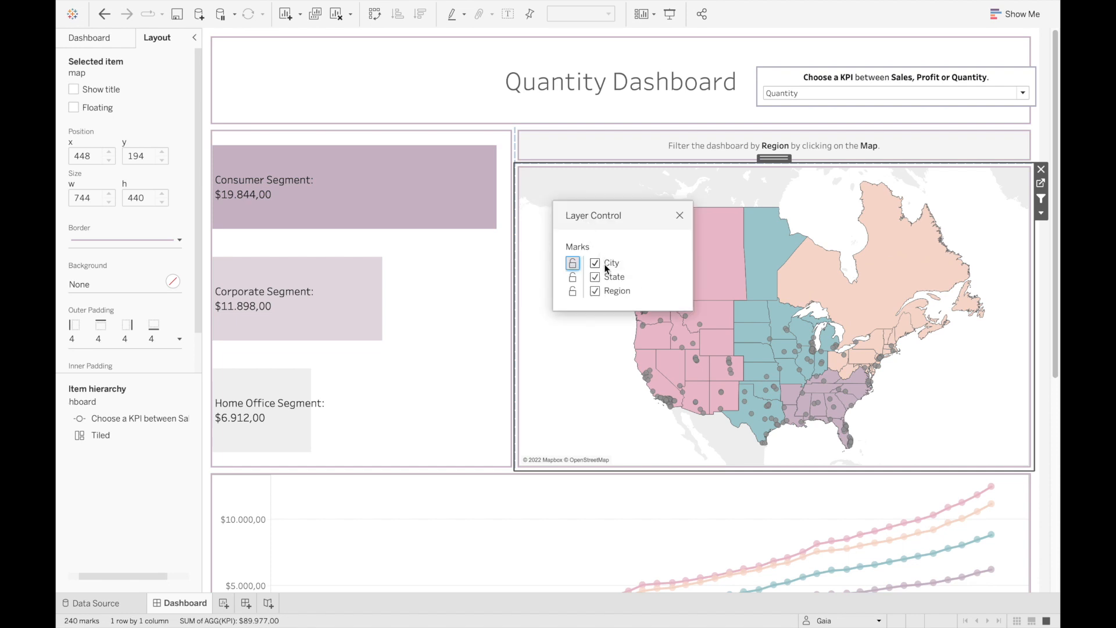
click(595, 276)
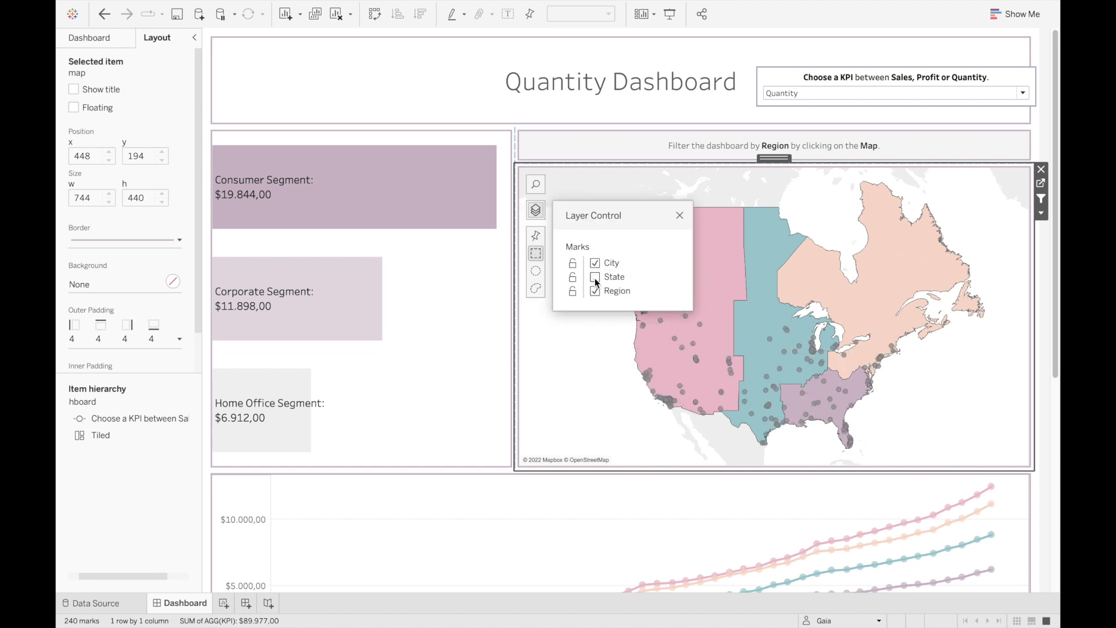
click(595, 290)
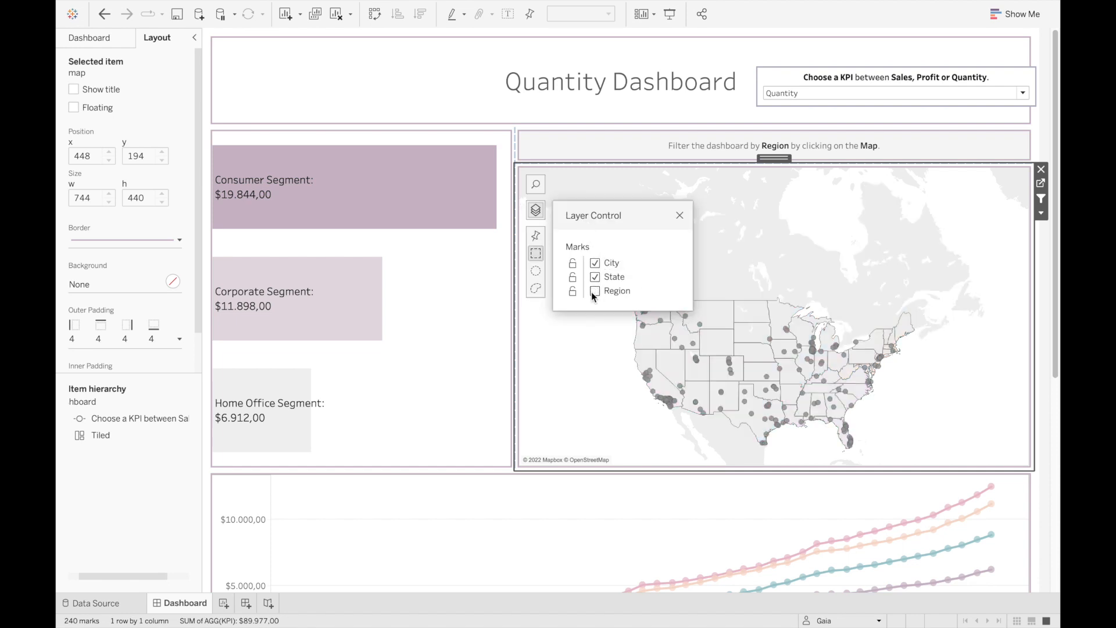
click(595, 291)
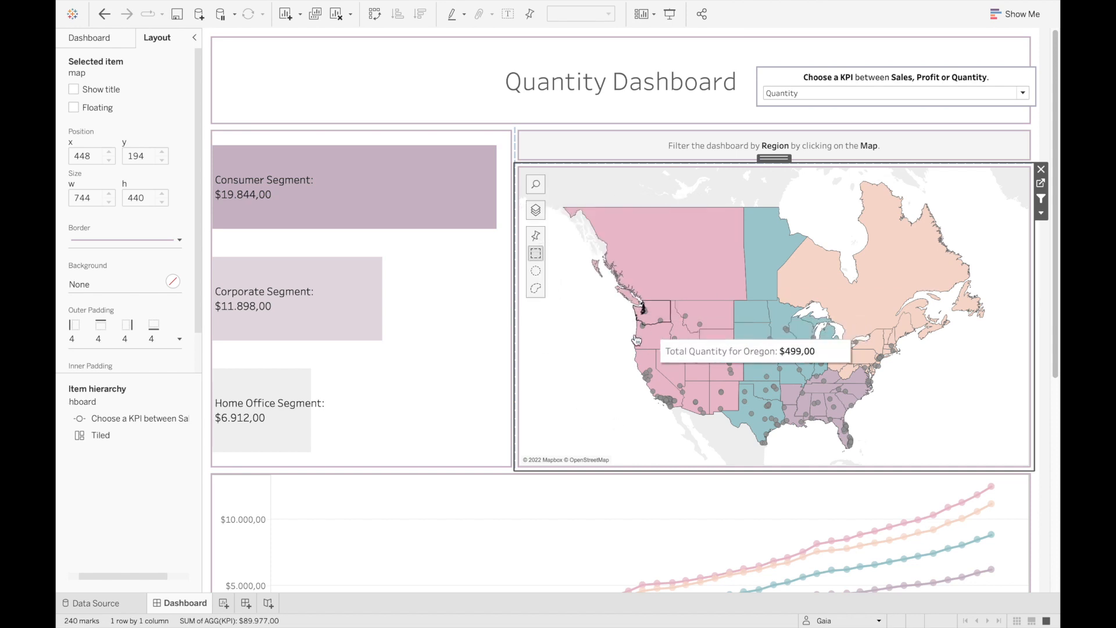
mouse_move(604, 334)
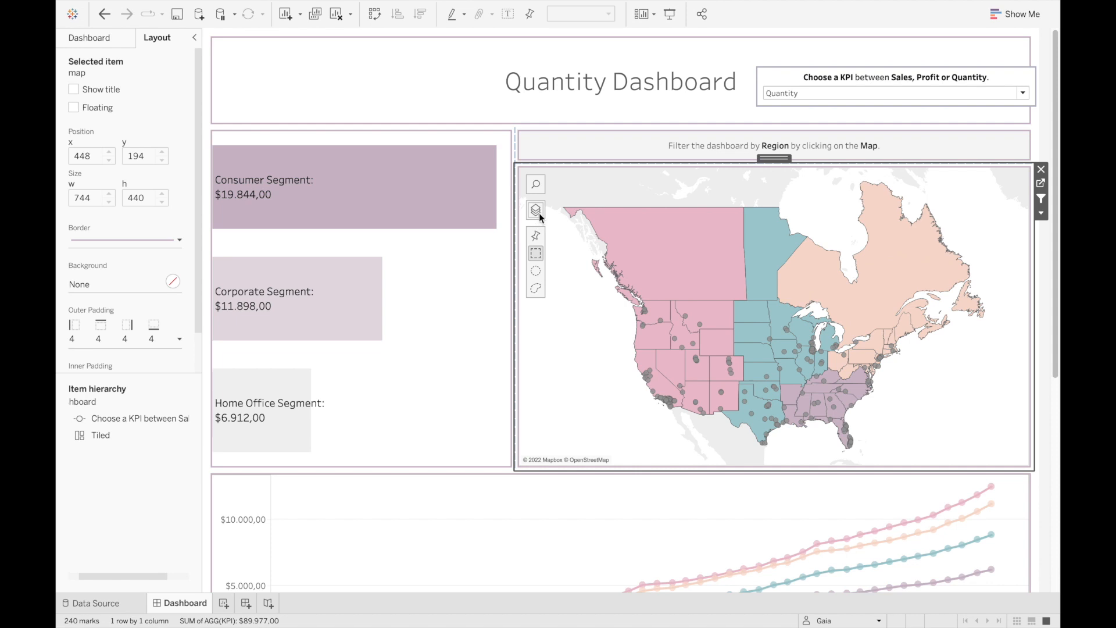
click(535, 210)
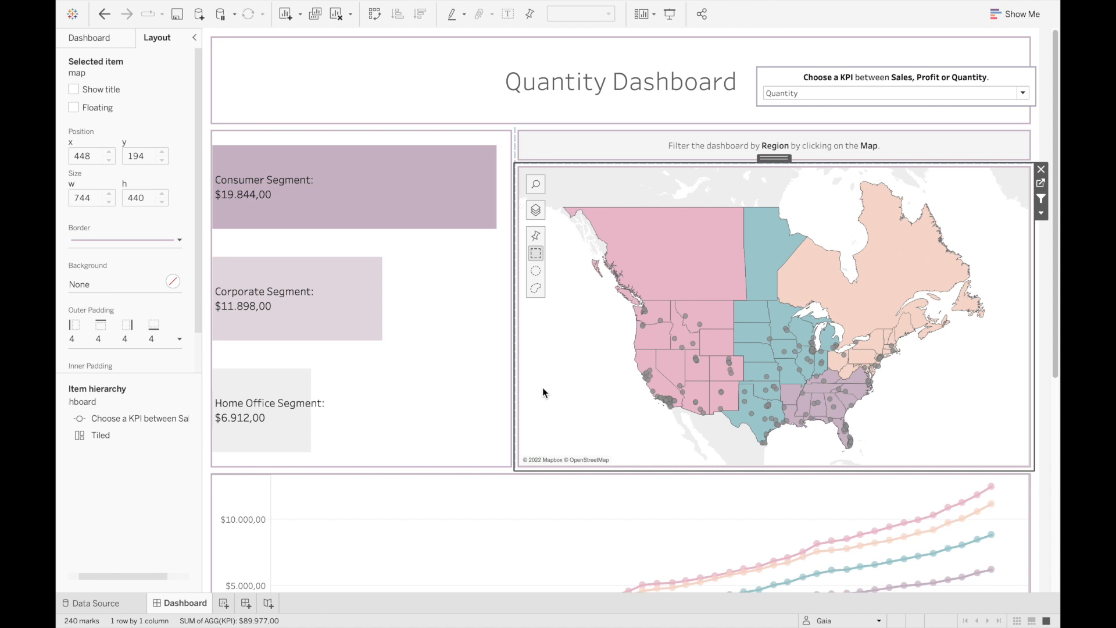
mouse_move(539, 439)
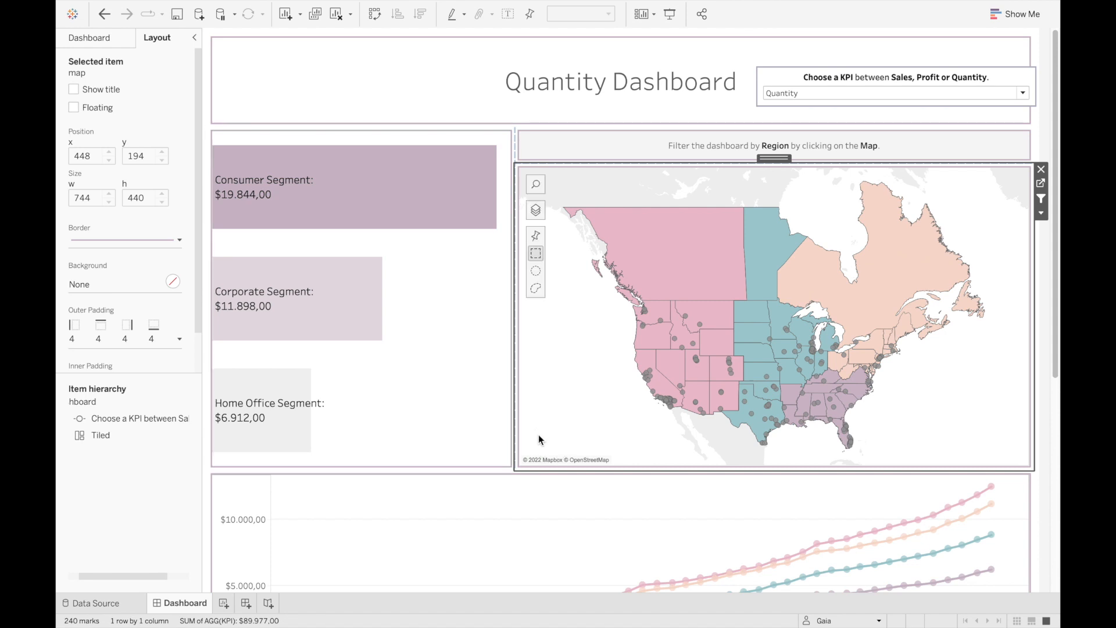
mouse_move(1040, 202)
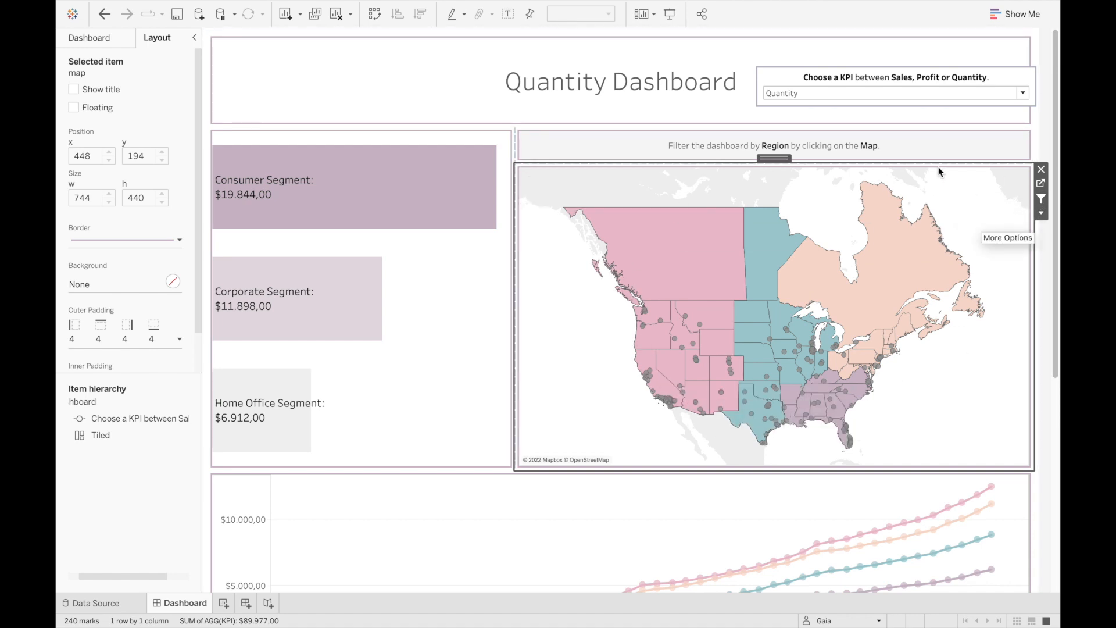
mouse_move(1040, 200)
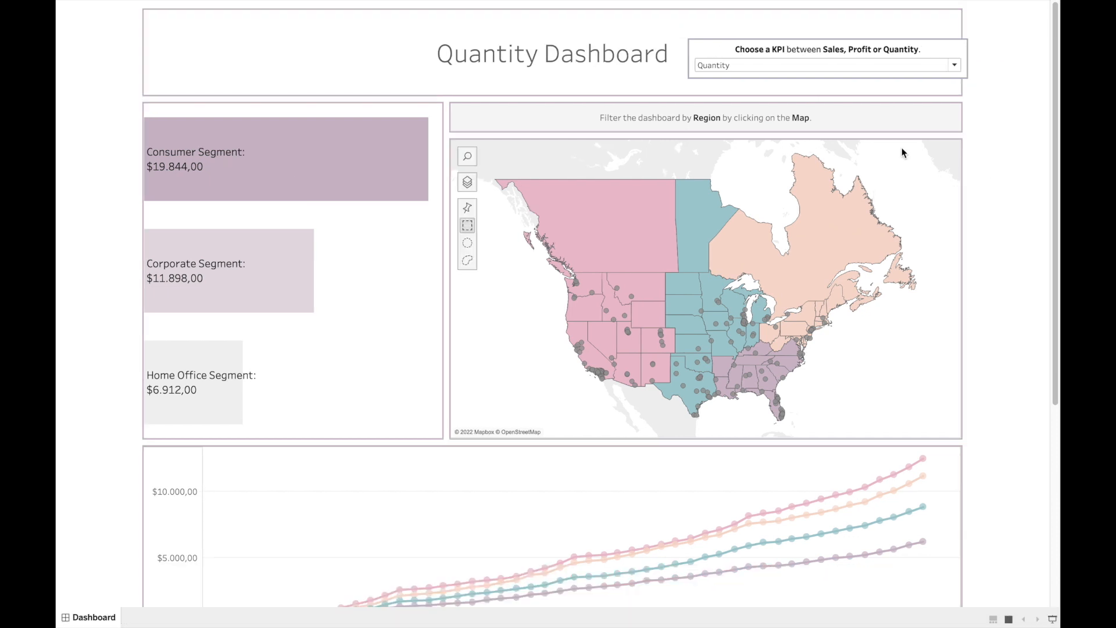
mouse_move(809, 248)
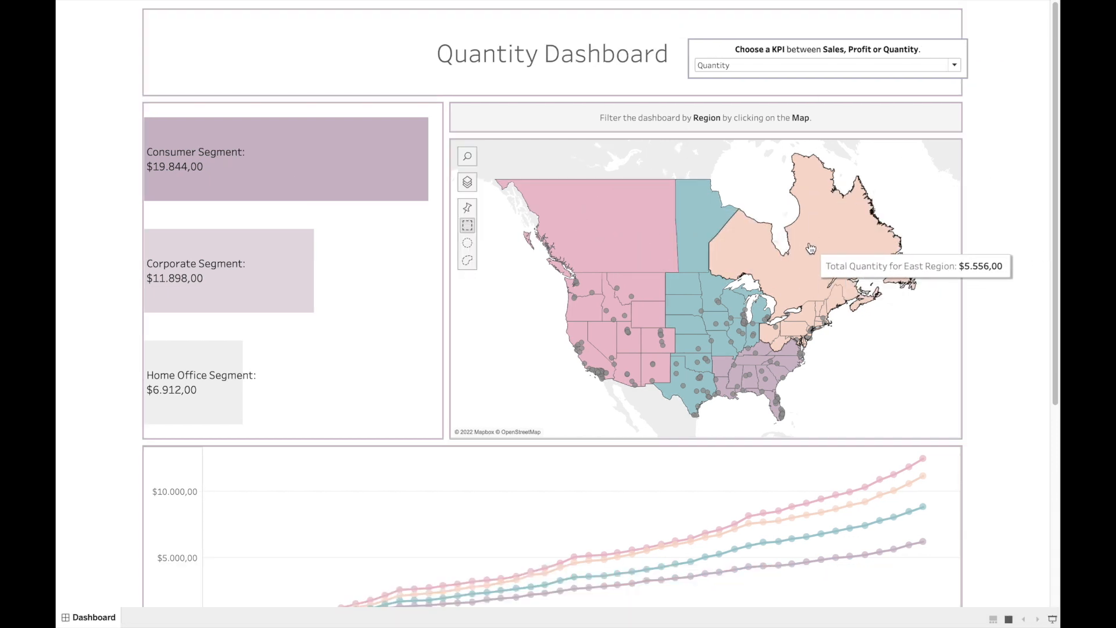
mouse_move(562, 536)
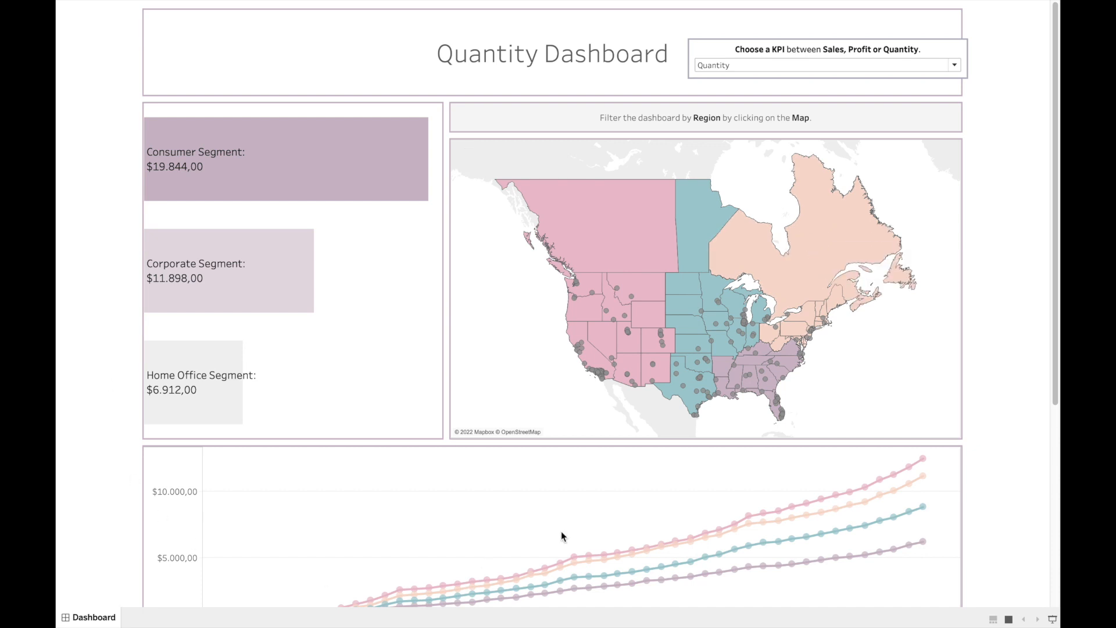
Test the Central region filter in the preview, clear the selection, and exit presentation.
click(837, 238)
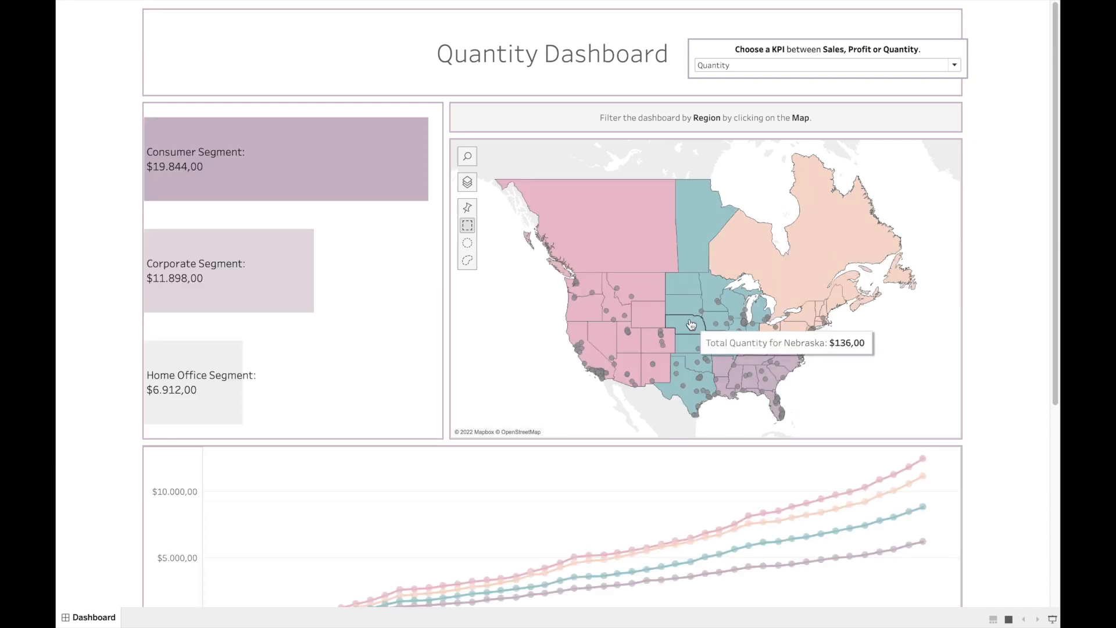
click(694, 234)
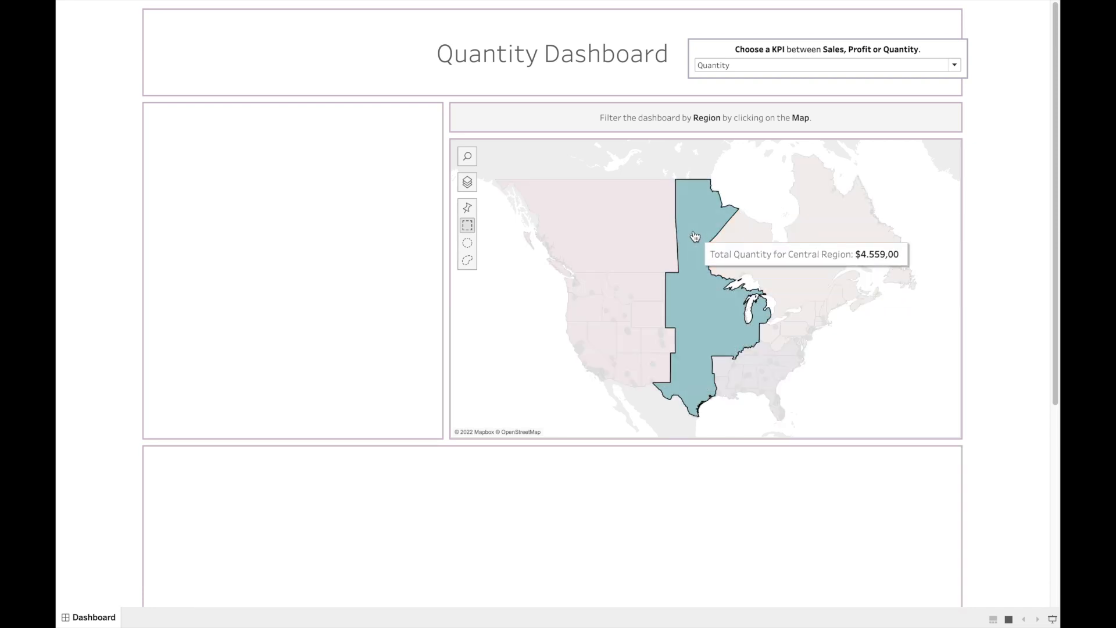
mouse_move(634, 291)
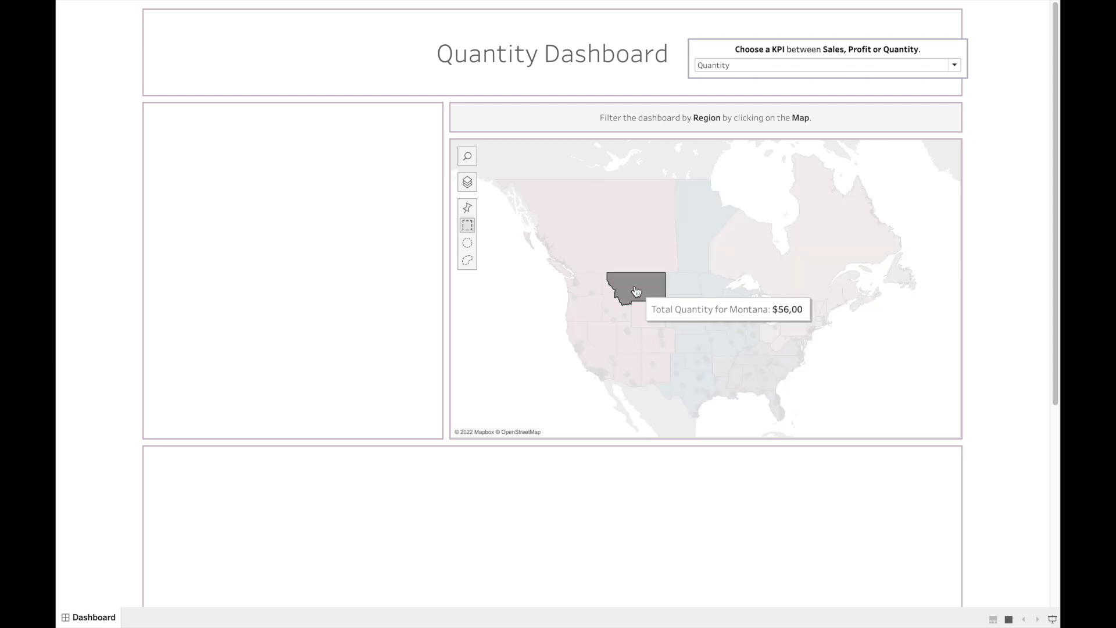
click(632, 284)
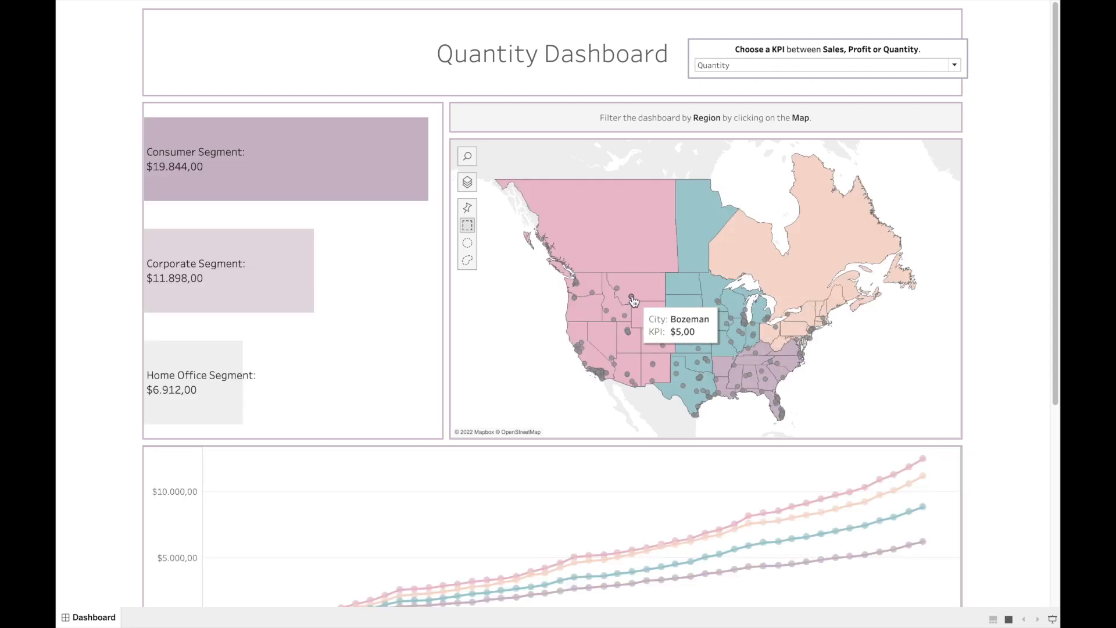
mouse_move(547, 358)
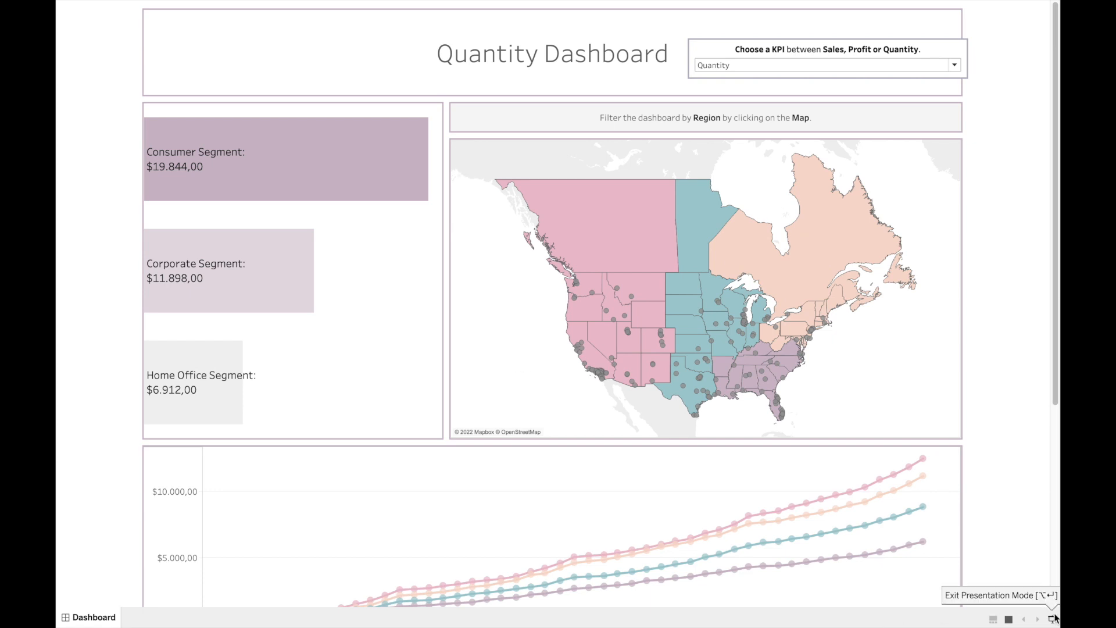
click(1053, 617)
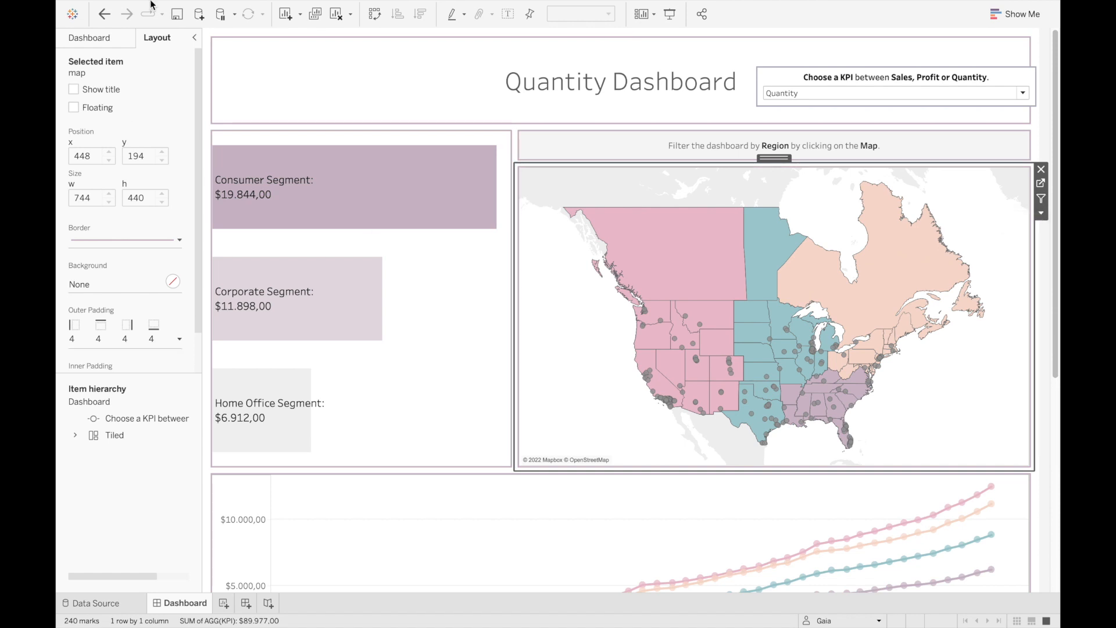
Open Dashboard > Actions and view the available action types.
click(291, 7)
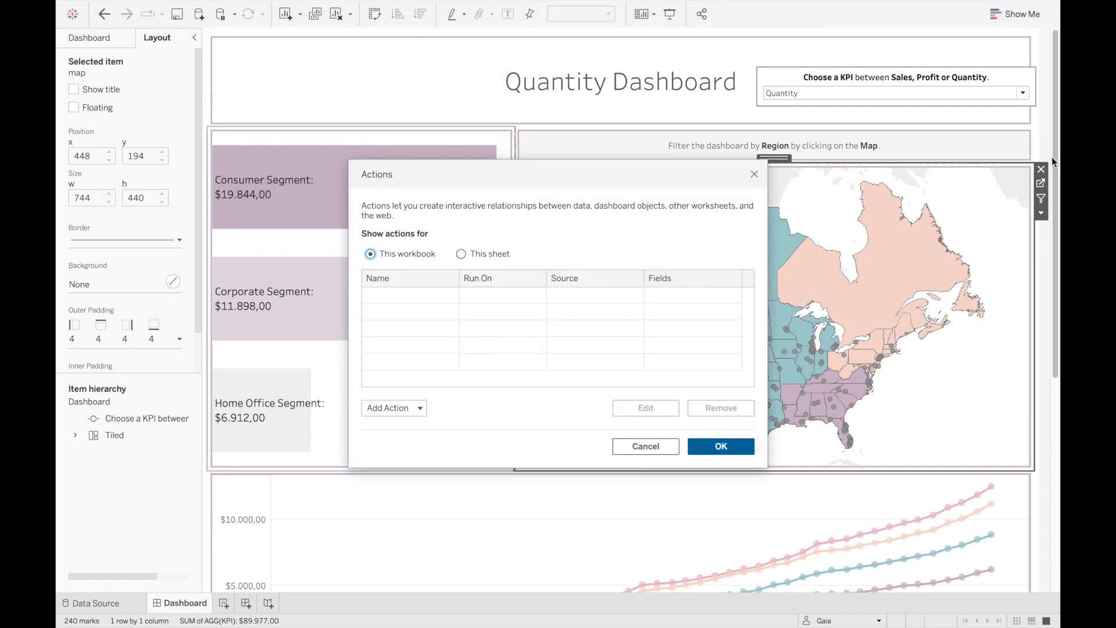
click(392, 408)
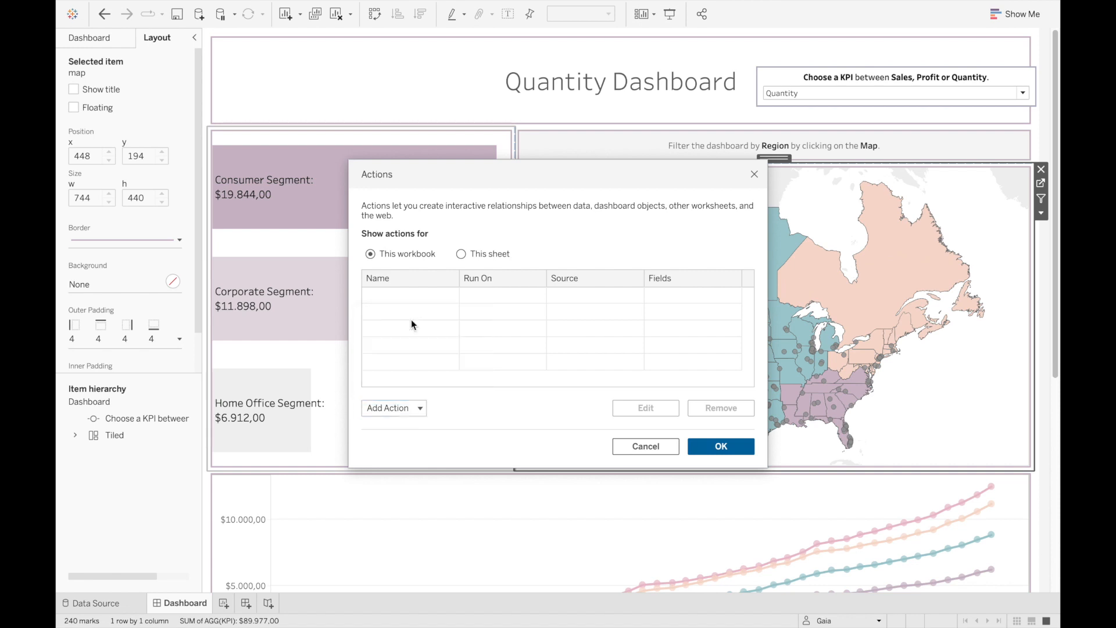
Create a map-sourced filter action running on Select, showing all values when cleared.
click(388, 408)
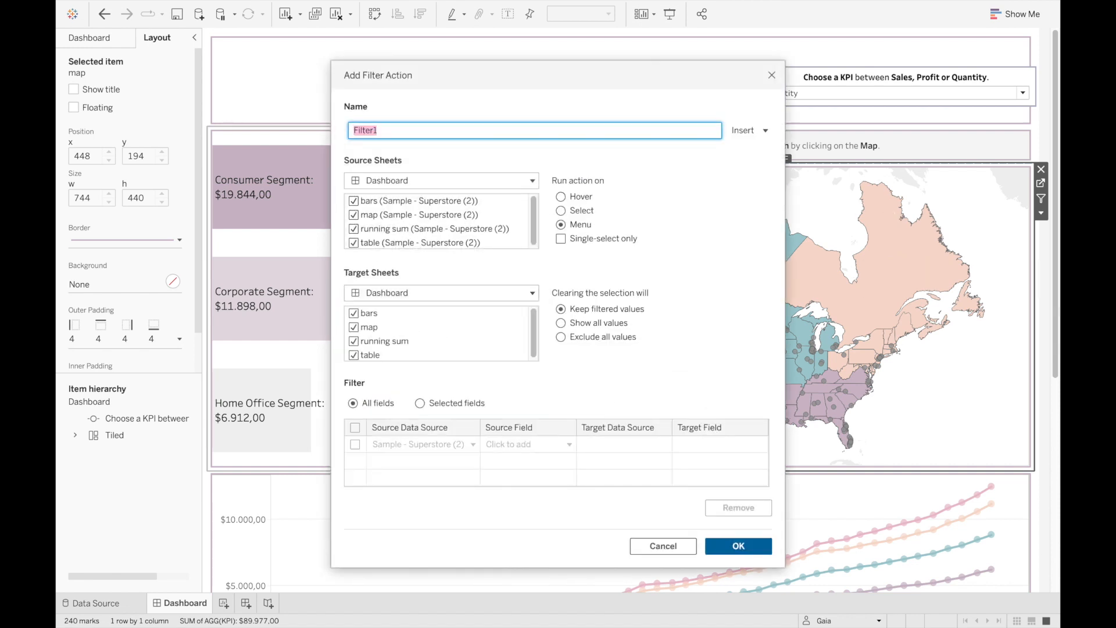
click(354, 200)
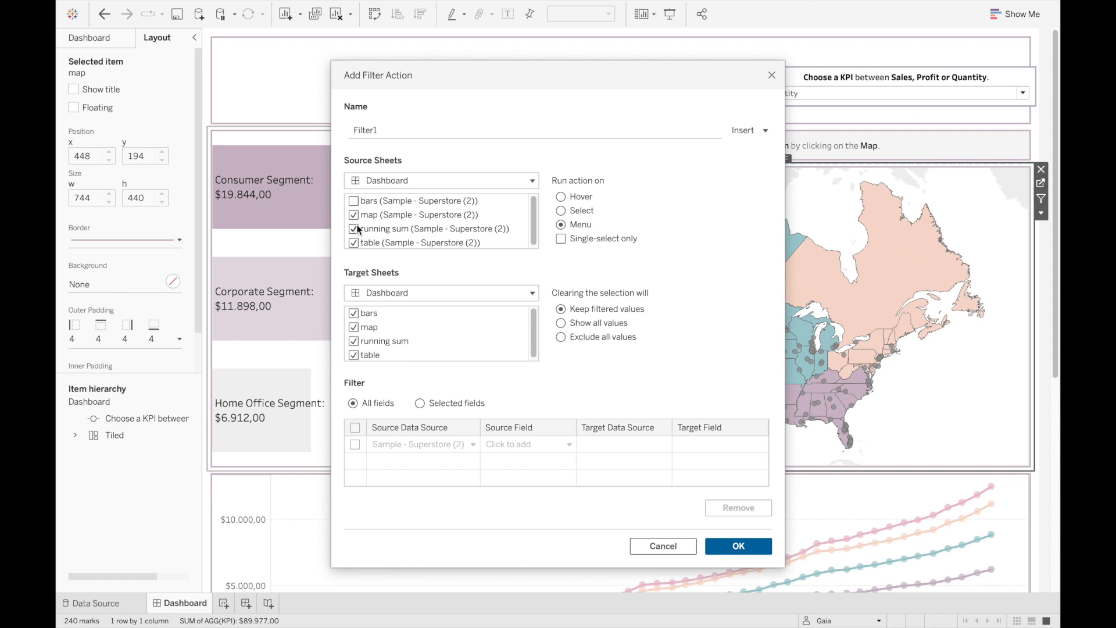
click(354, 228)
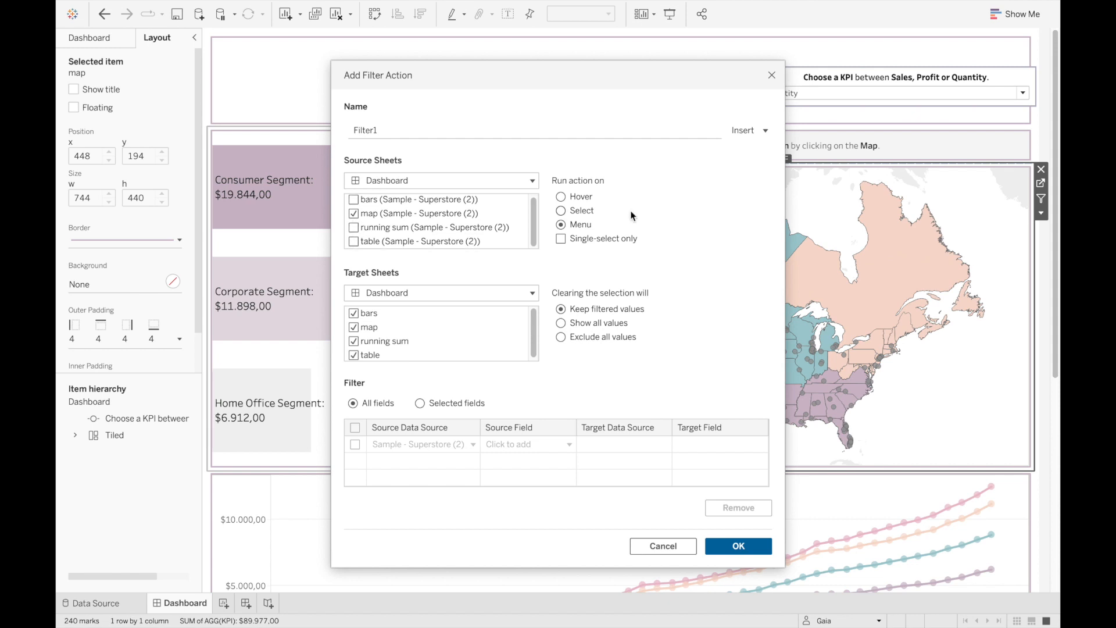
click(561, 210)
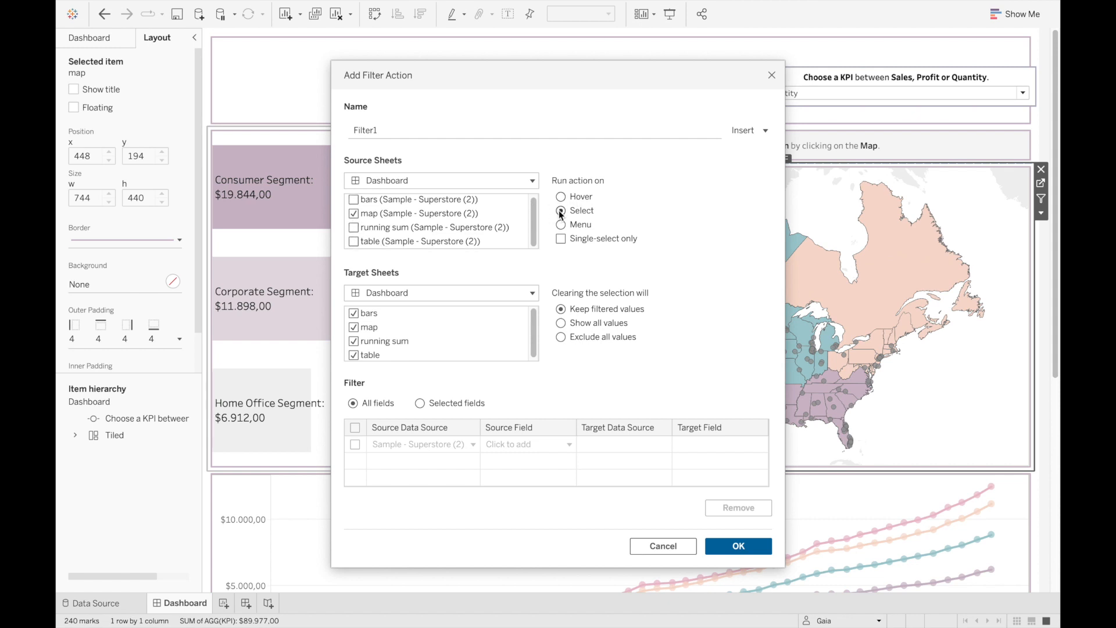
mouse_move(552, 231)
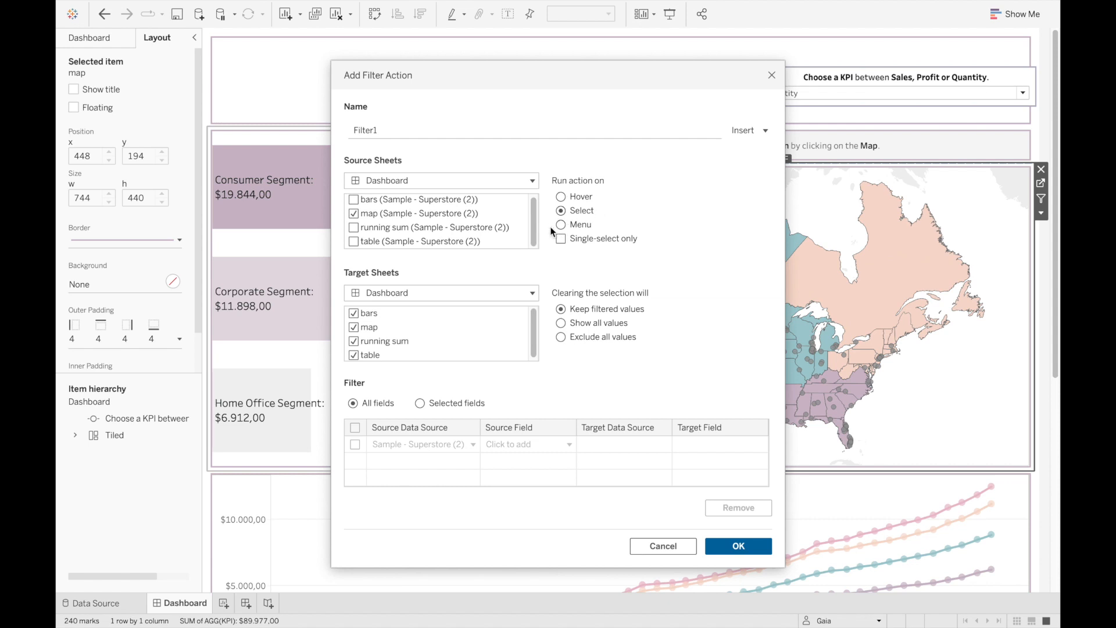
mouse_move(541, 300)
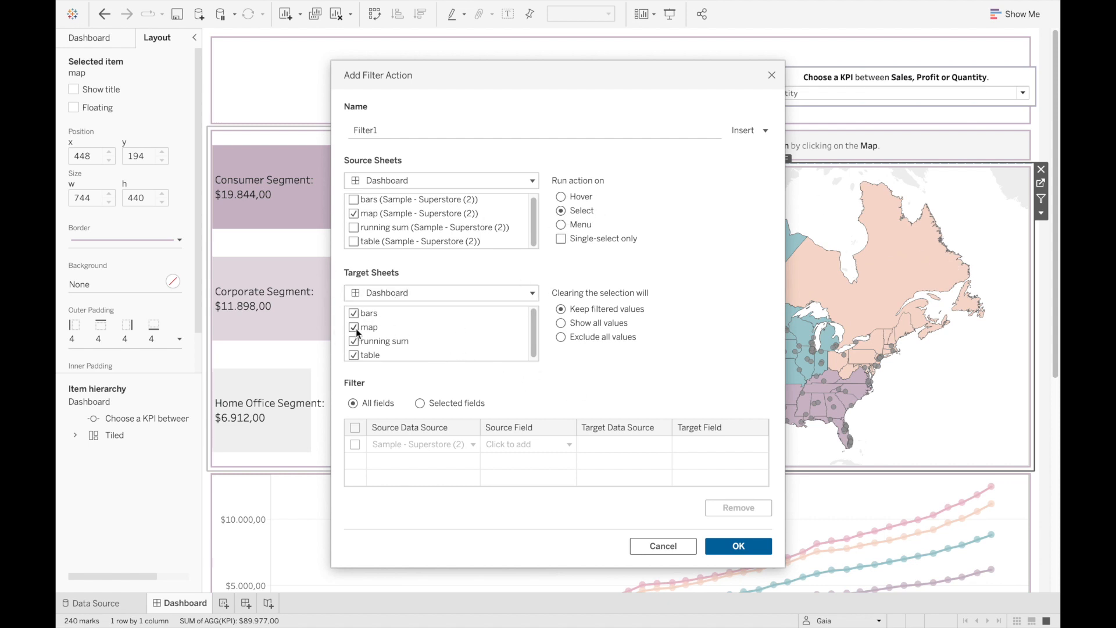
click(354, 326)
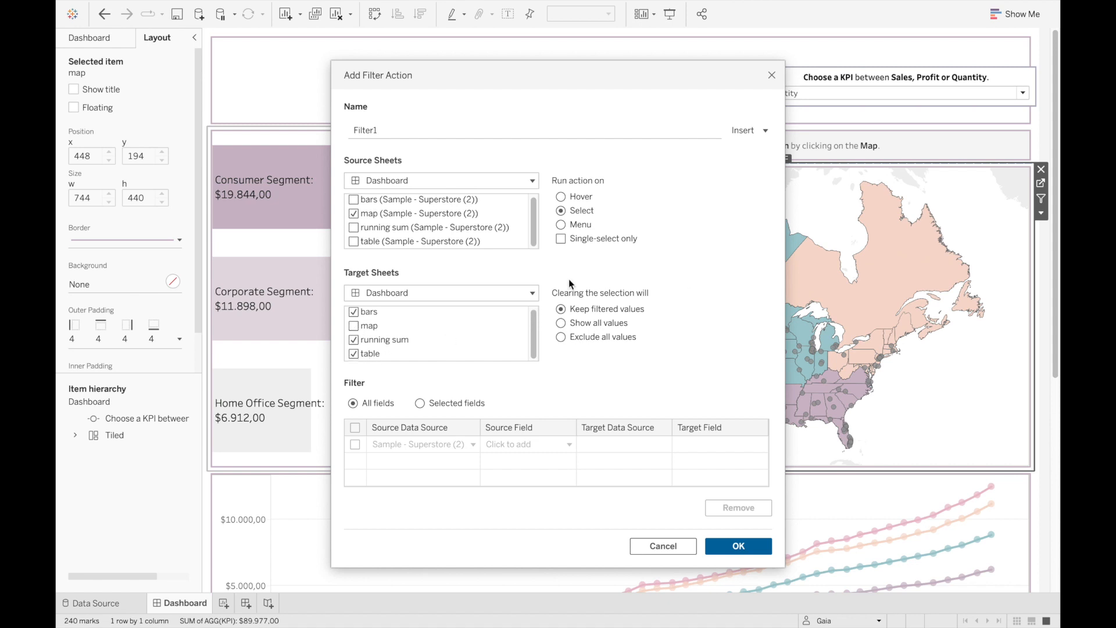
mouse_move(619, 304)
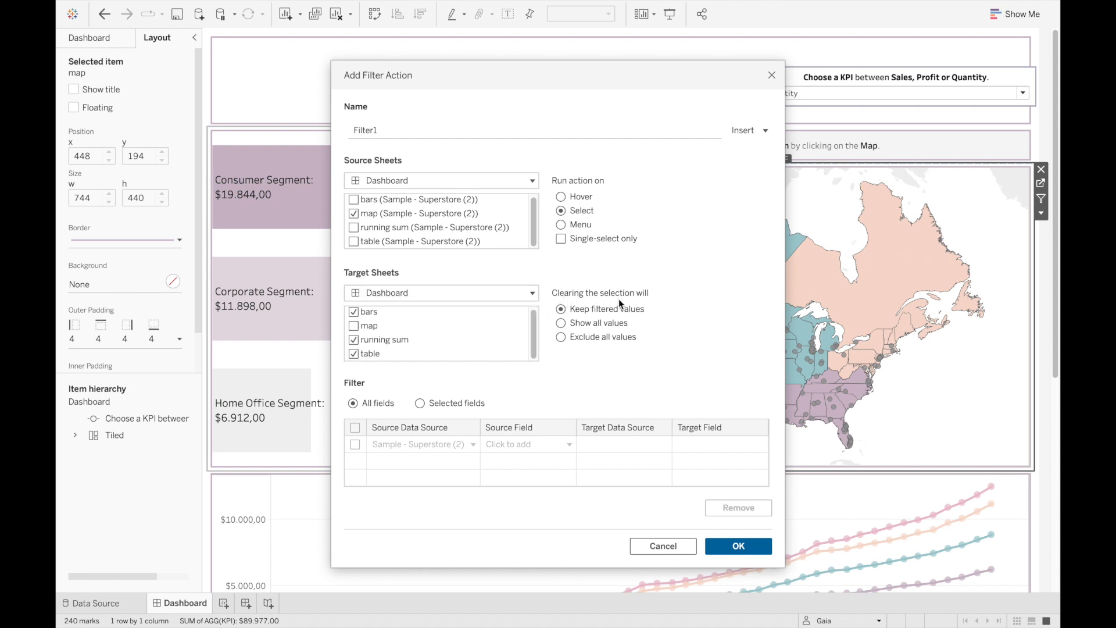
click(561, 322)
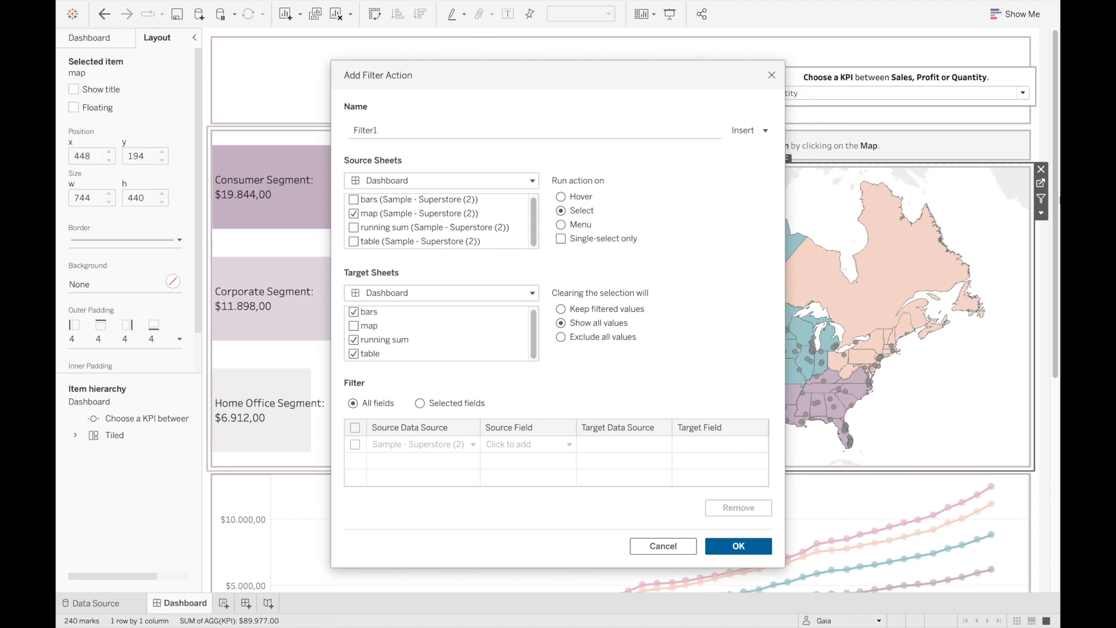
mouse_move(464, 342)
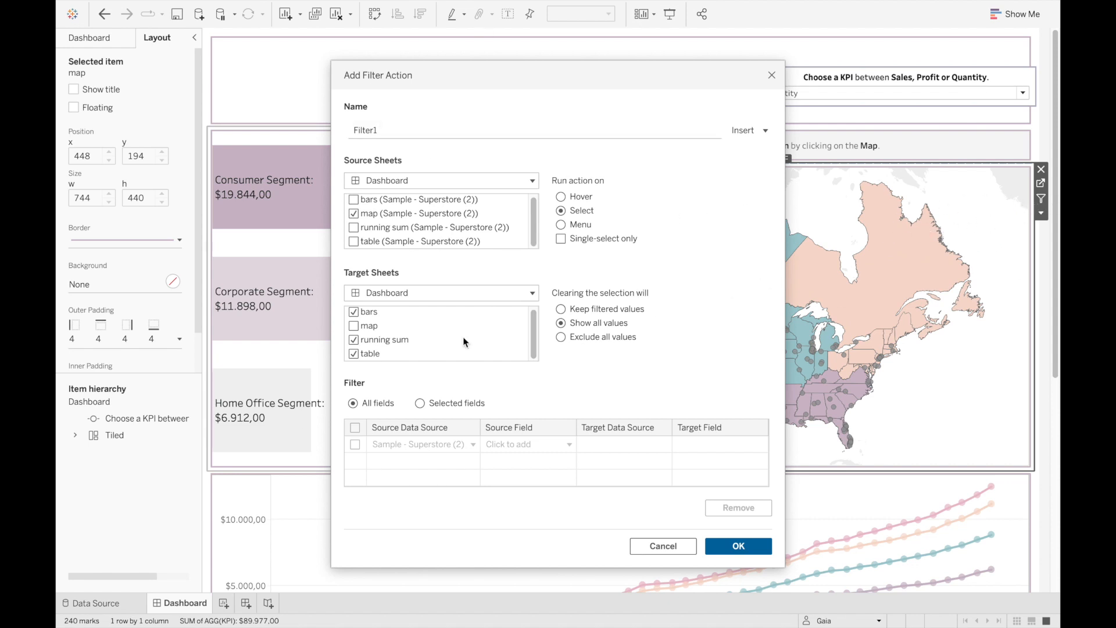
mouse_move(408, 494)
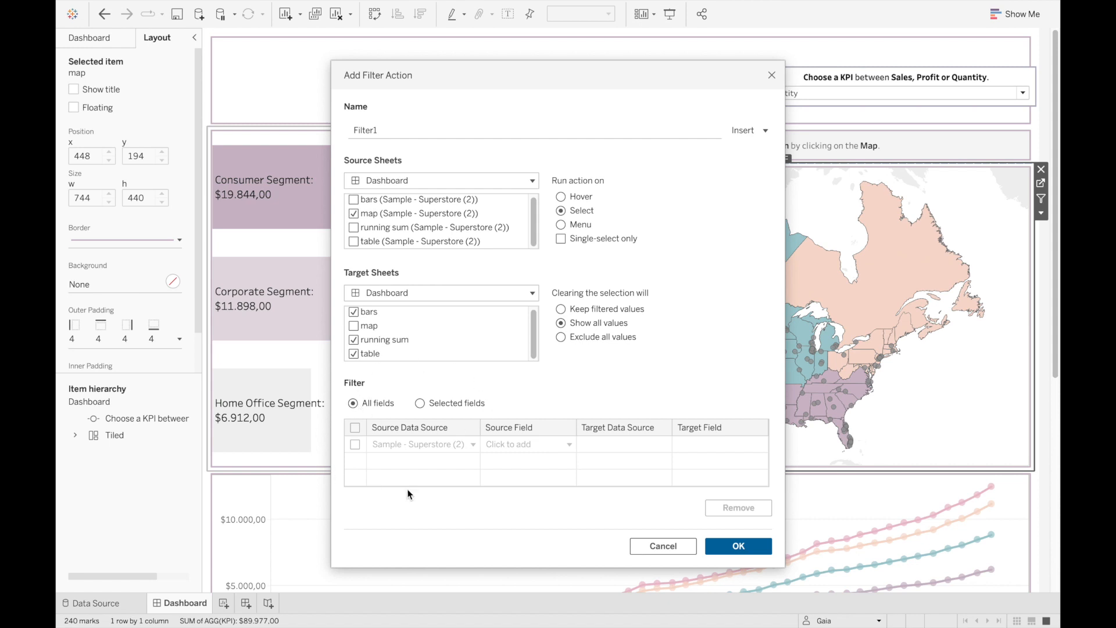
mouse_move(430, 420)
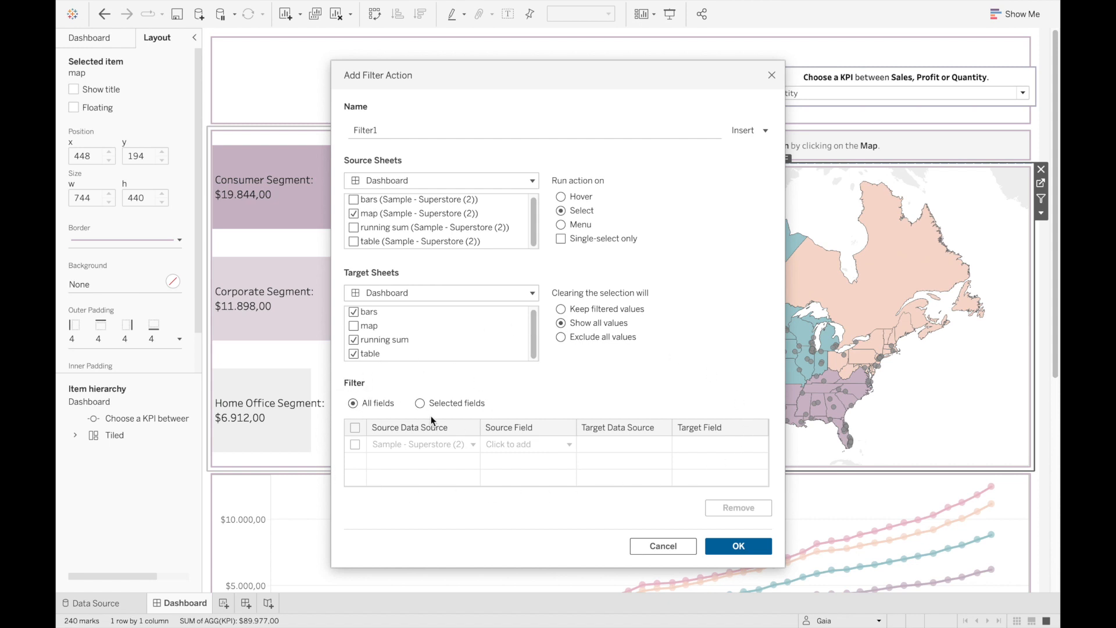
Limit the action to the Region field and save it as the region filter.
click(420, 403)
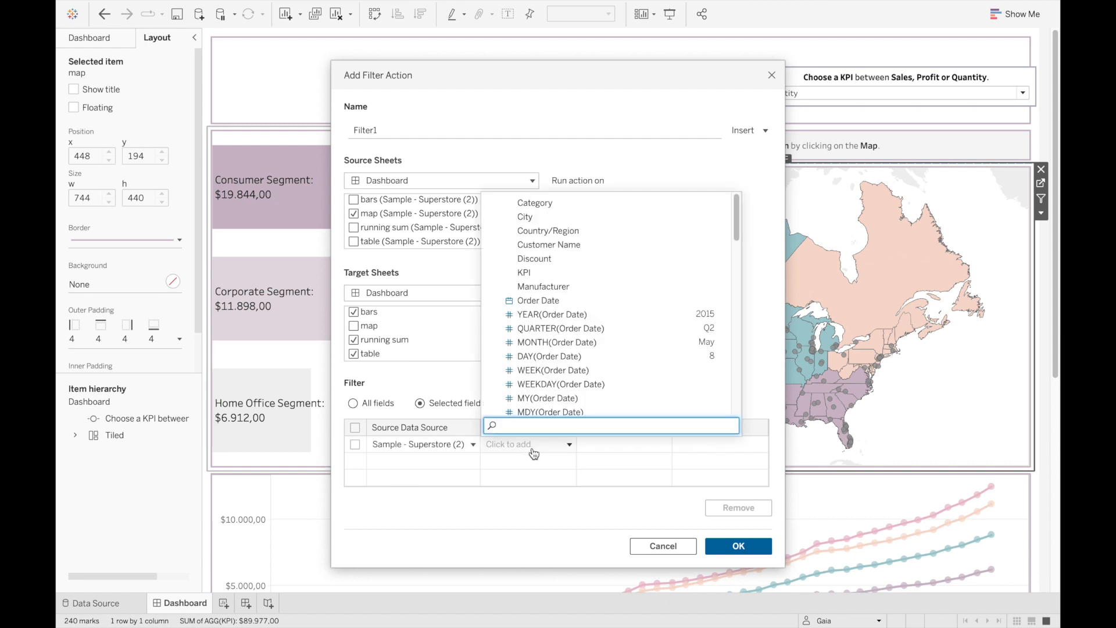
text(regio)
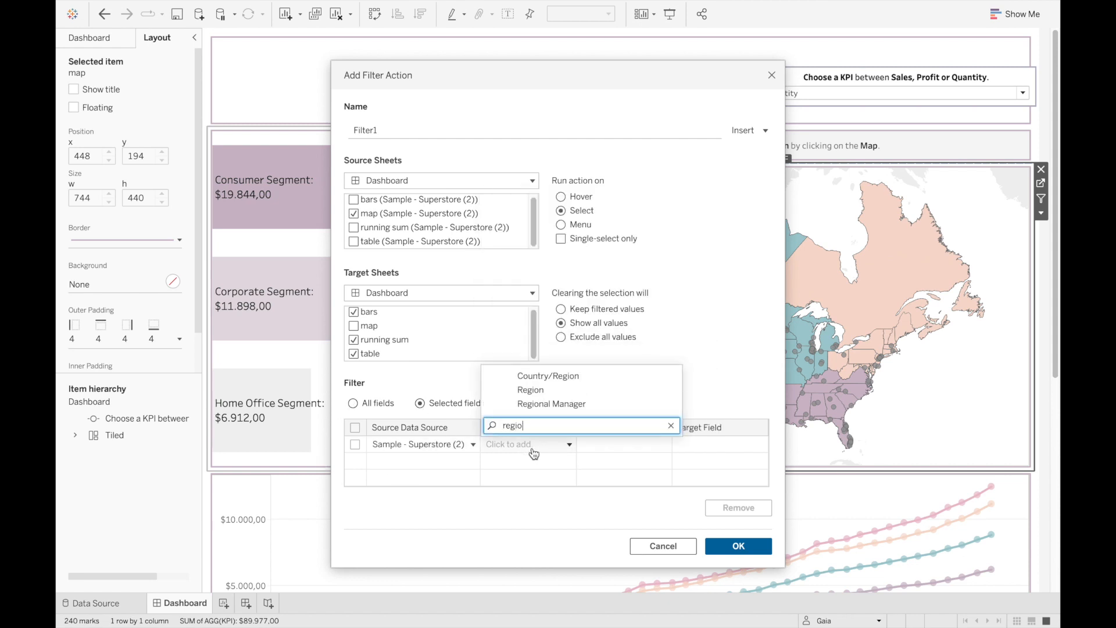
click(530, 390)
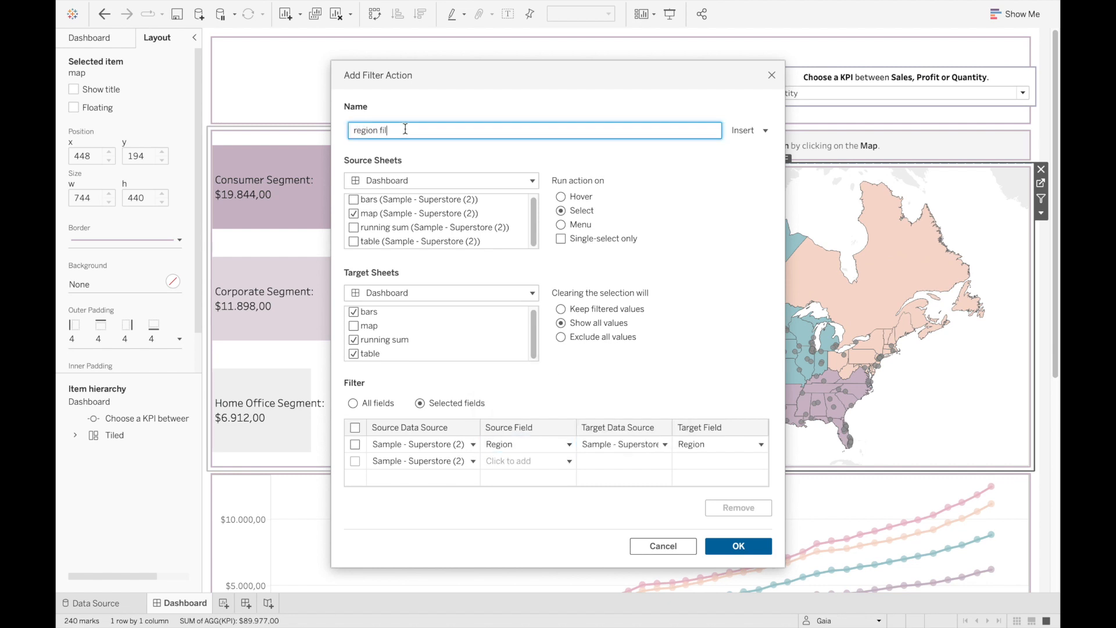
click(738, 546)
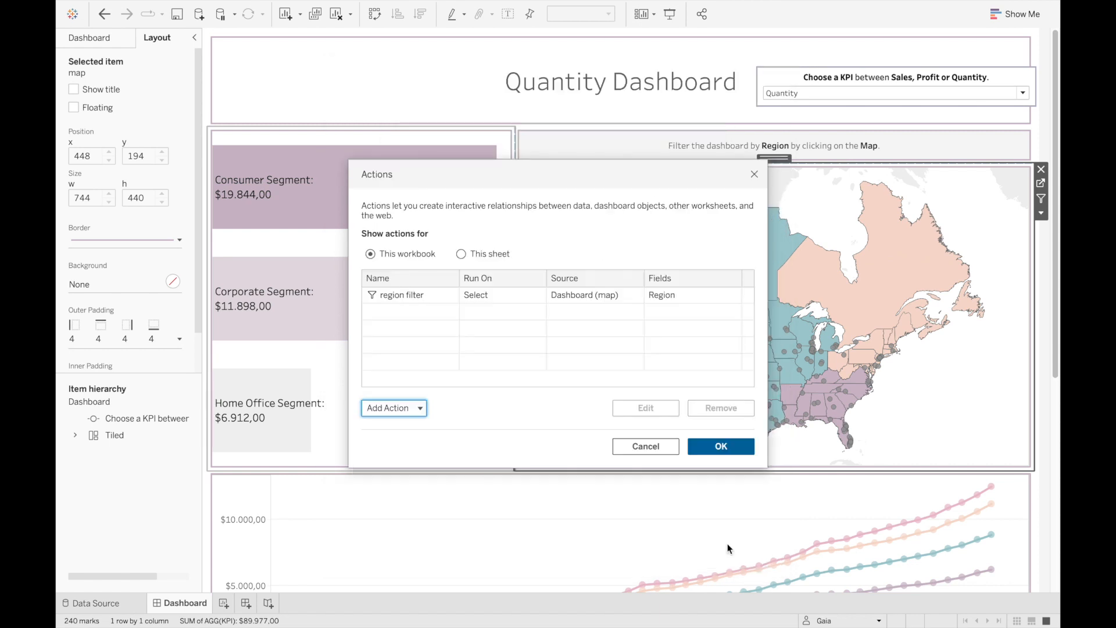
Close Actions, enter Presentation Mode and test the region filter by selecting Montana.
click(719, 446)
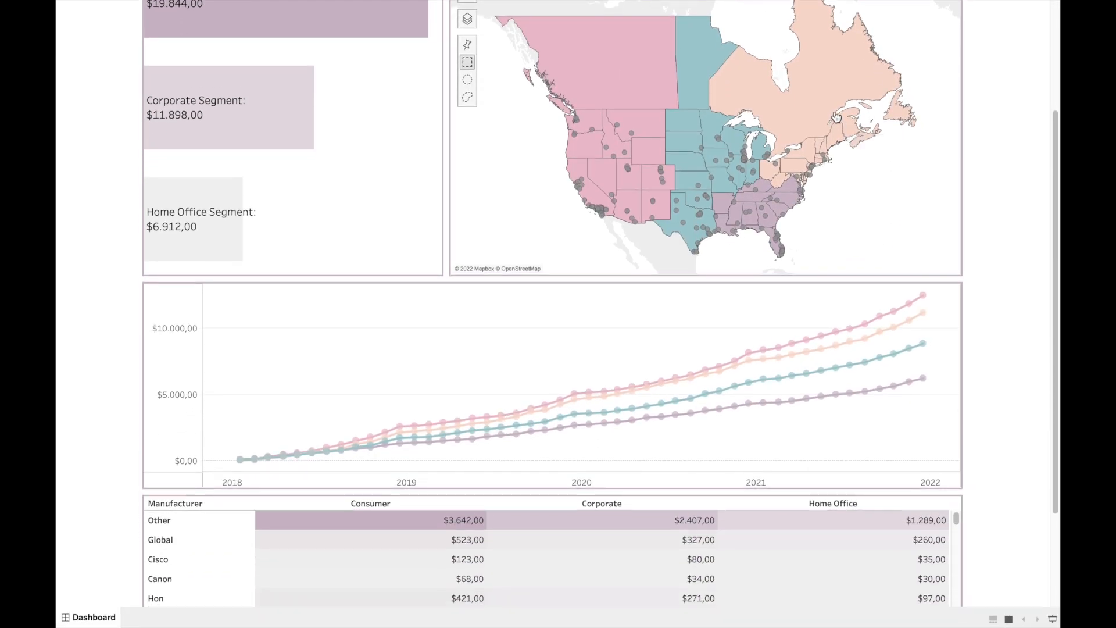
click(825, 85)
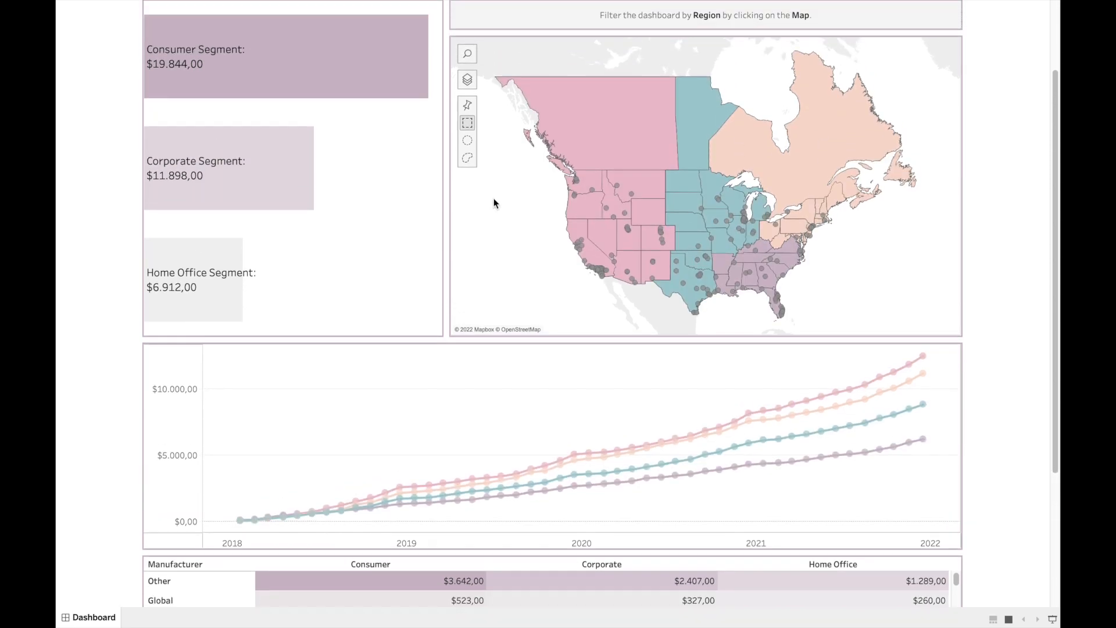
scroll(up, 3)
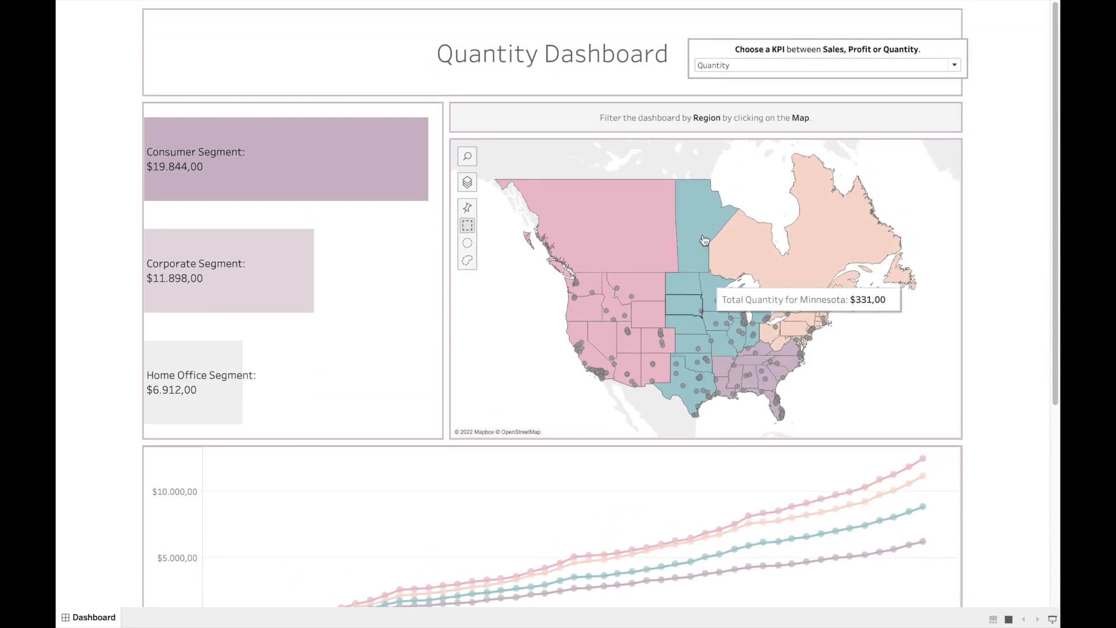
mouse_move(649, 292)
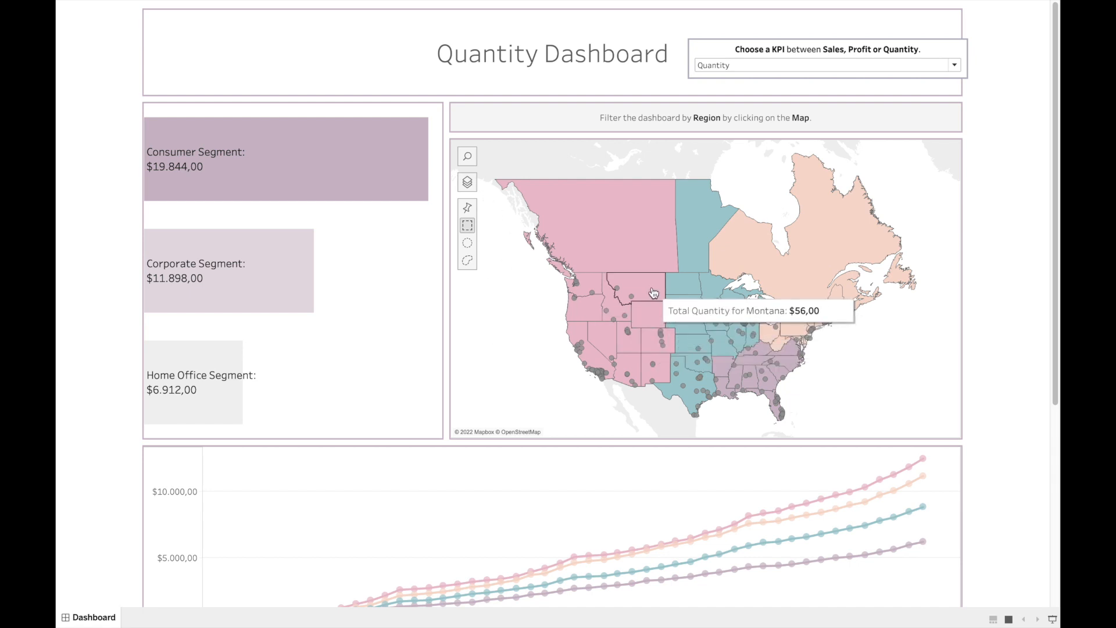
click(637, 289)
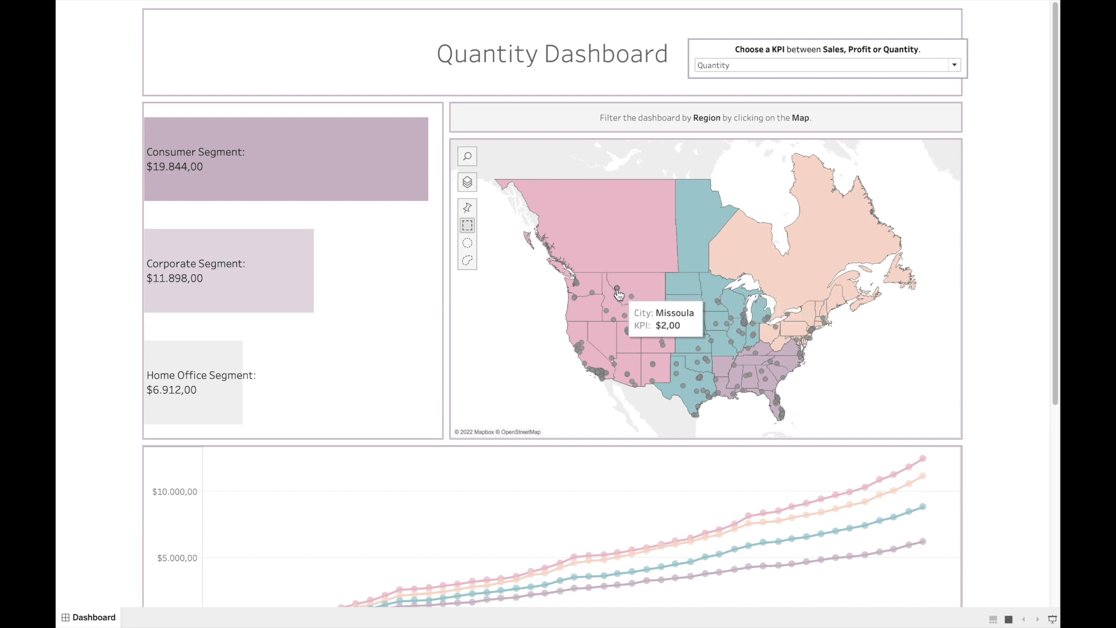
mouse_move(529, 367)
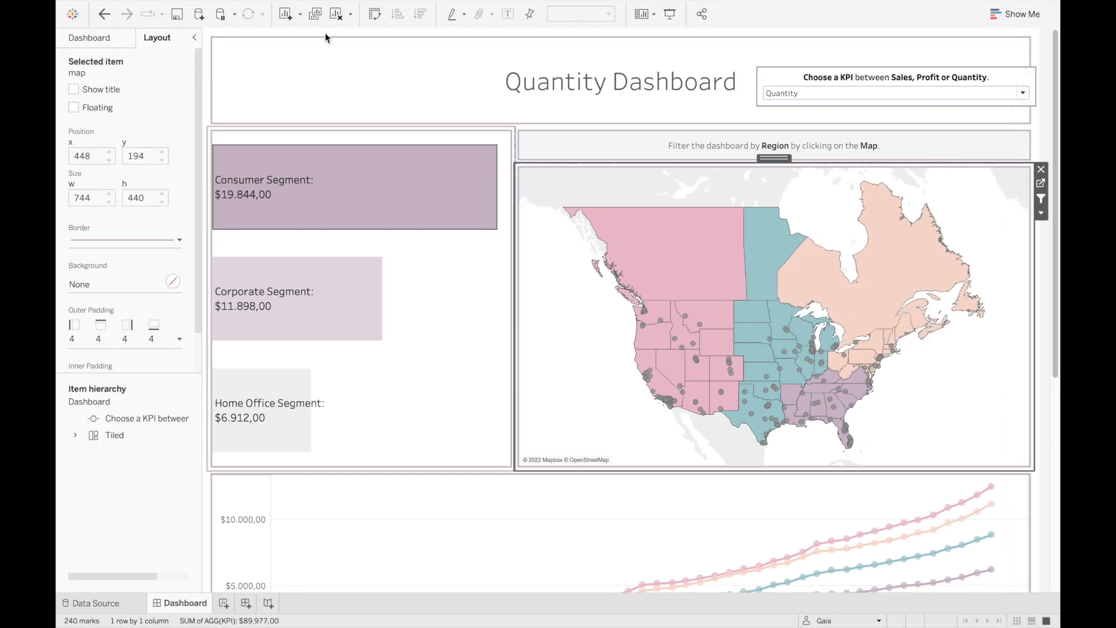
Add City as a filter field to the region filter action and return to the dashboard.
click(292, 7)
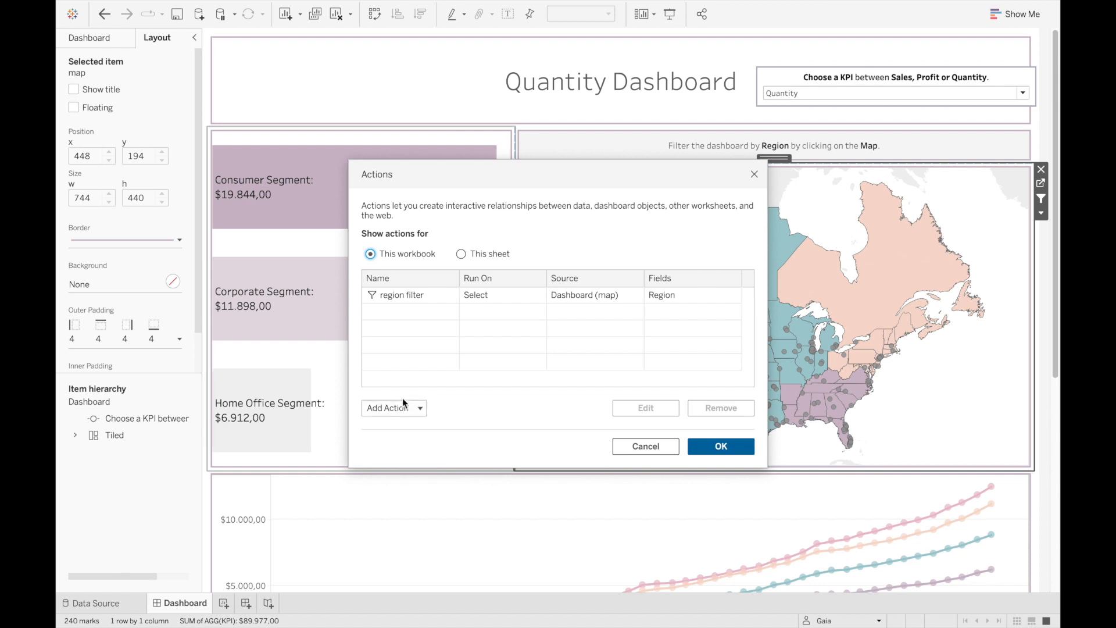
mouse_move(398, 320)
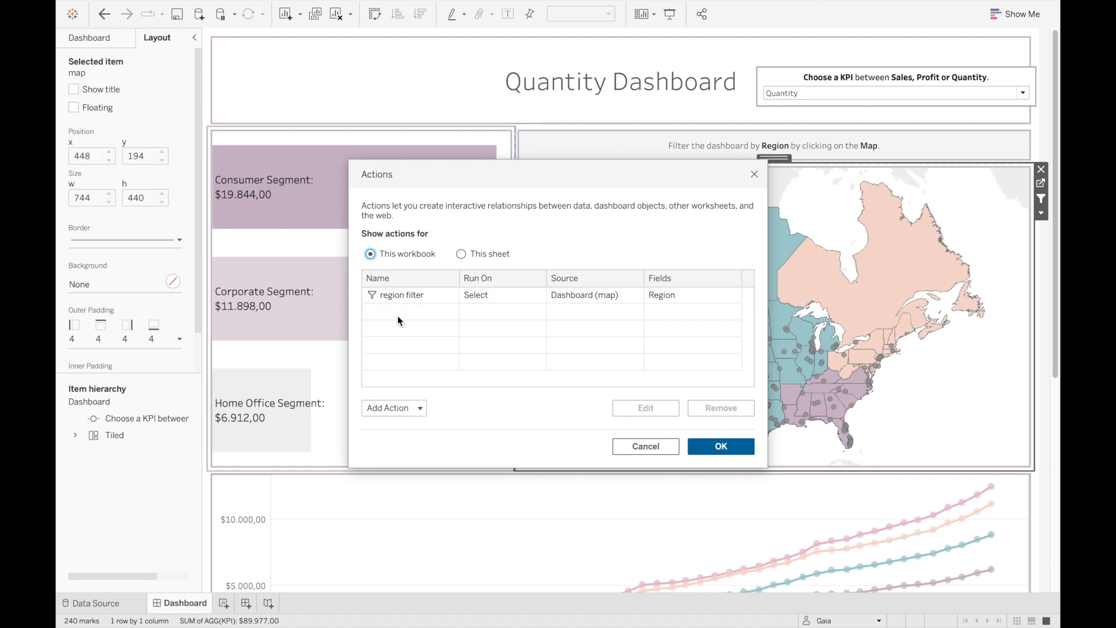
mouse_move(415, 330)
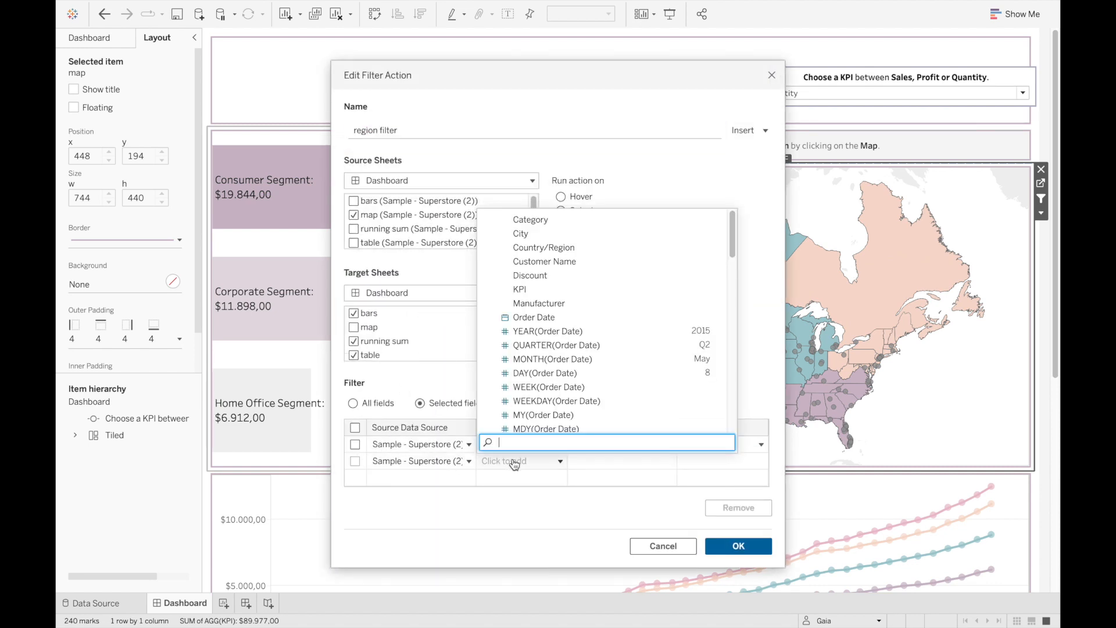
text(ciry)
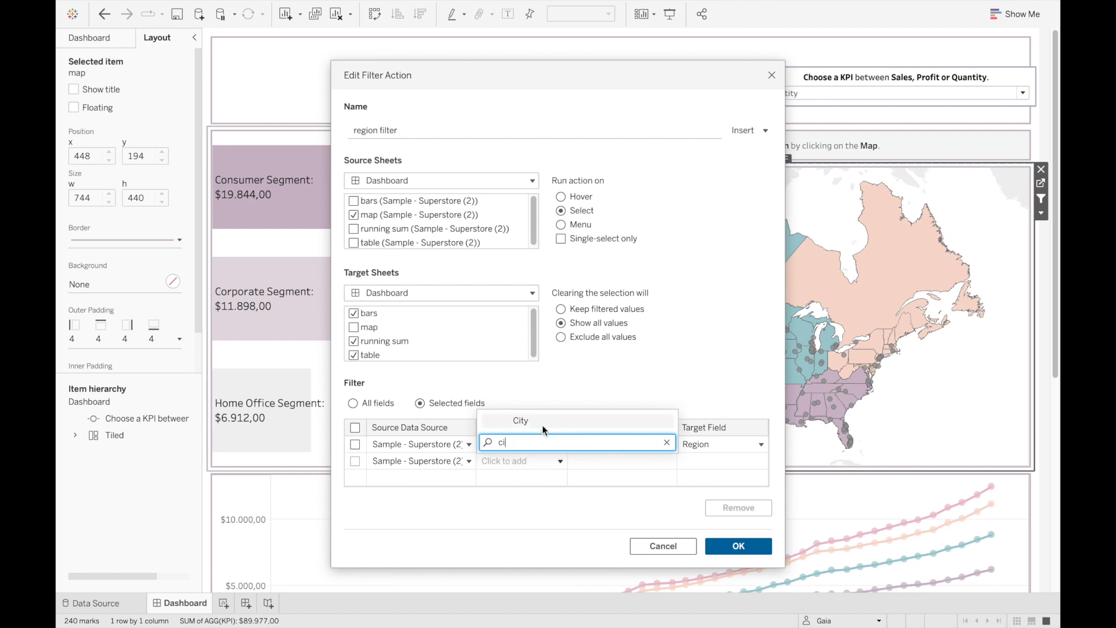
click(520, 420)
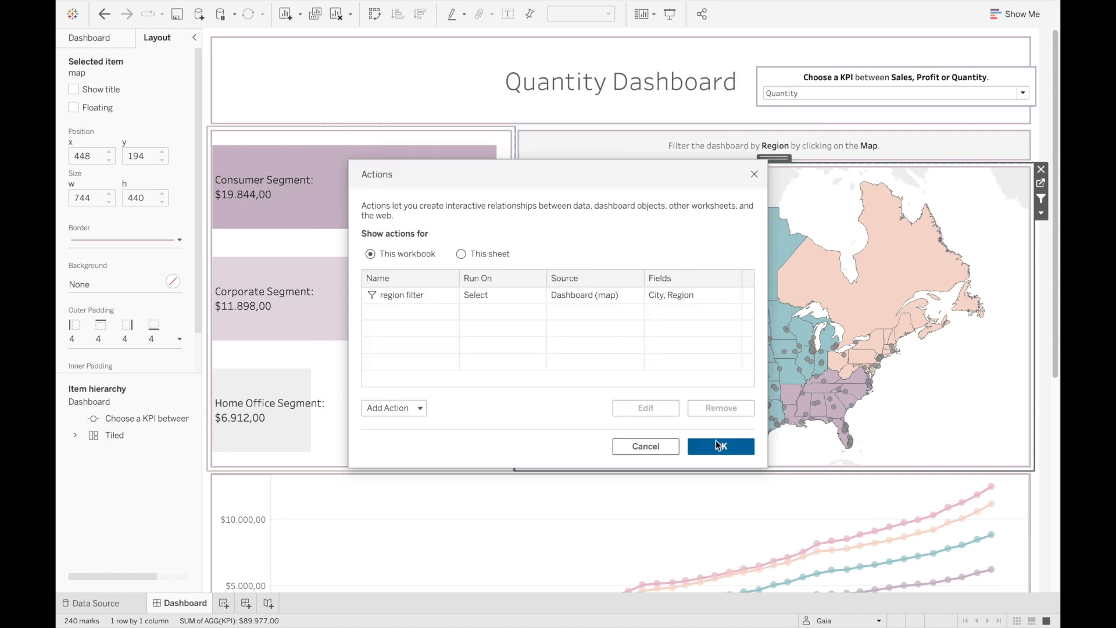
click(720, 446)
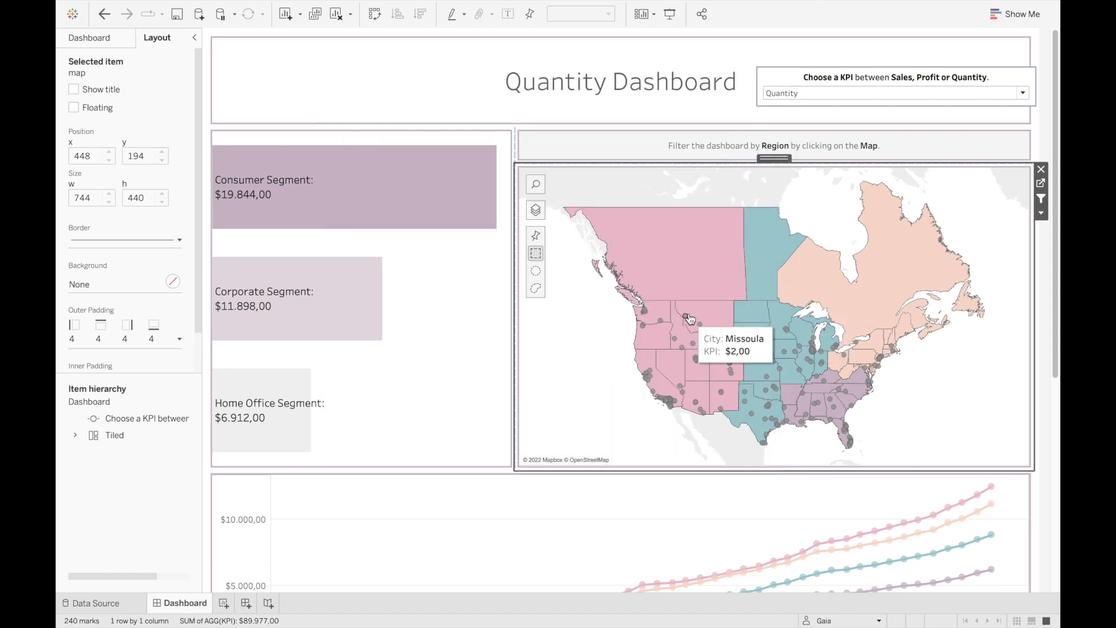
click(699, 329)
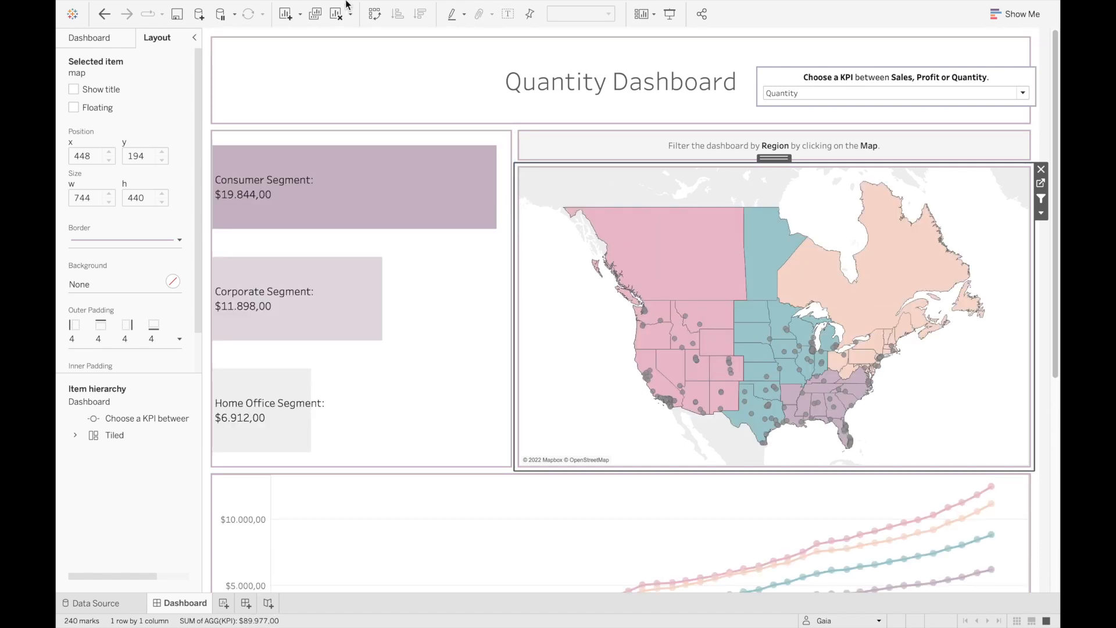
Edit the region filter action, swapping its City filter field for Region.
click(292, 7)
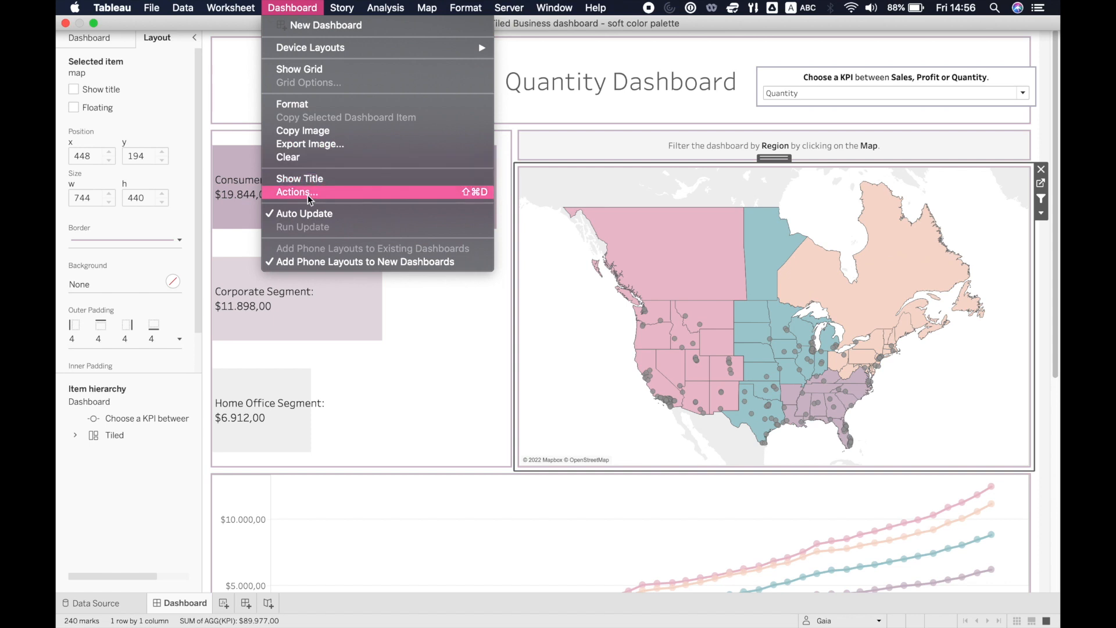
click(296, 192)
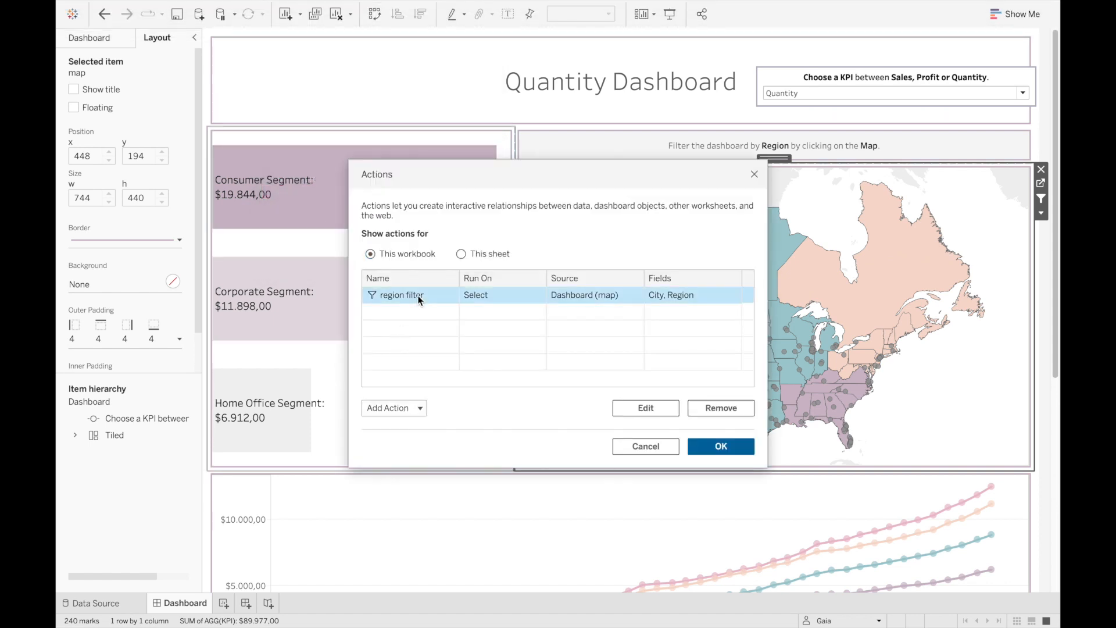
click(644, 408)
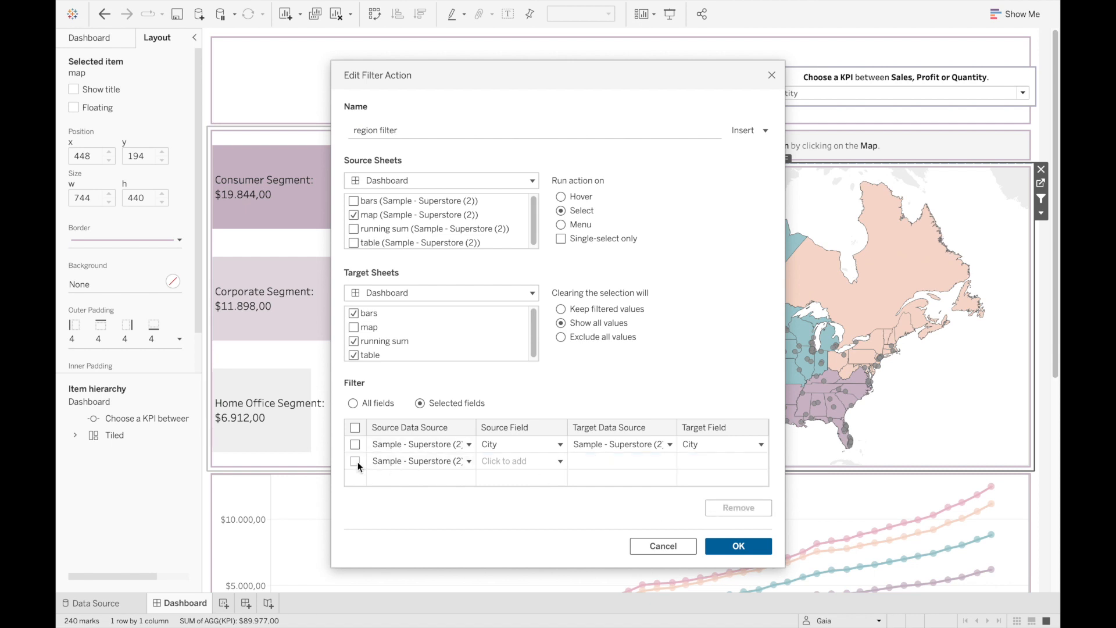
click(559, 443)
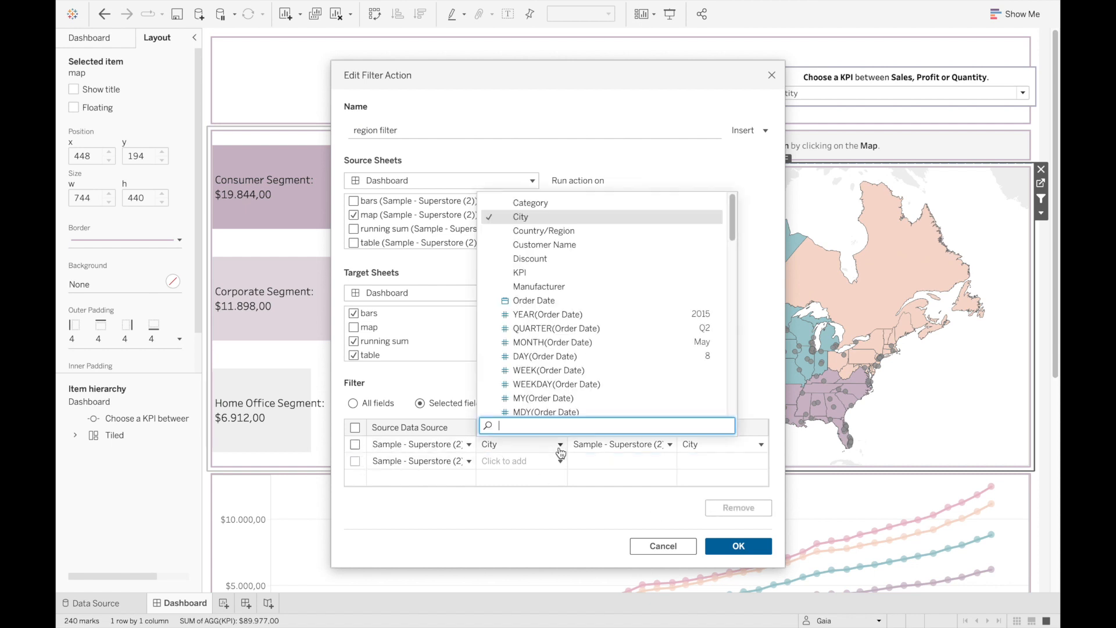
text(regio)
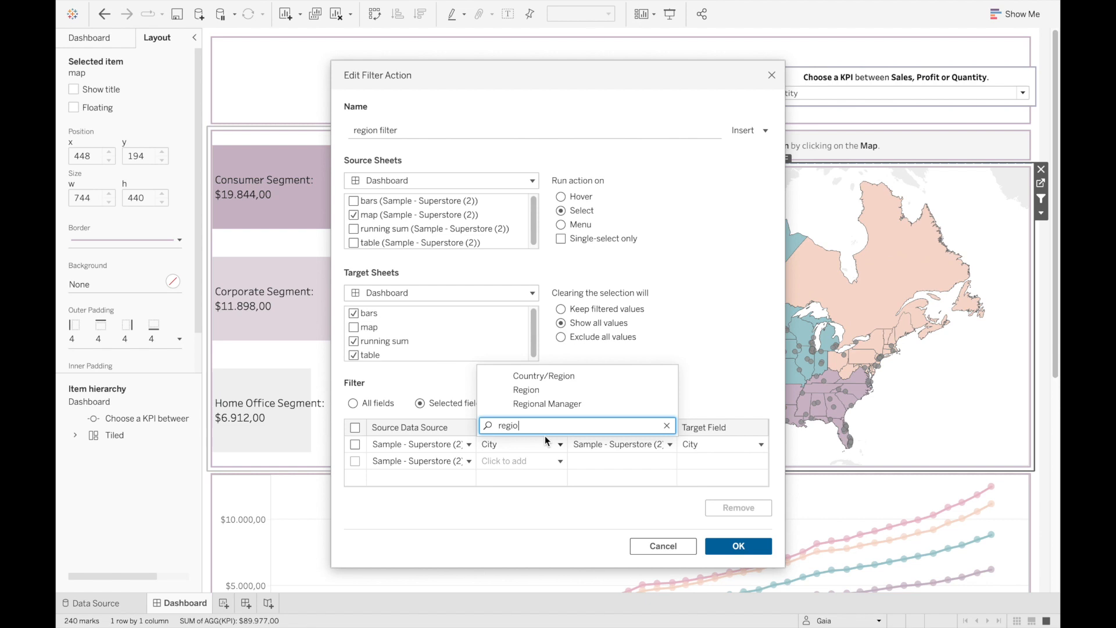
click(526, 389)
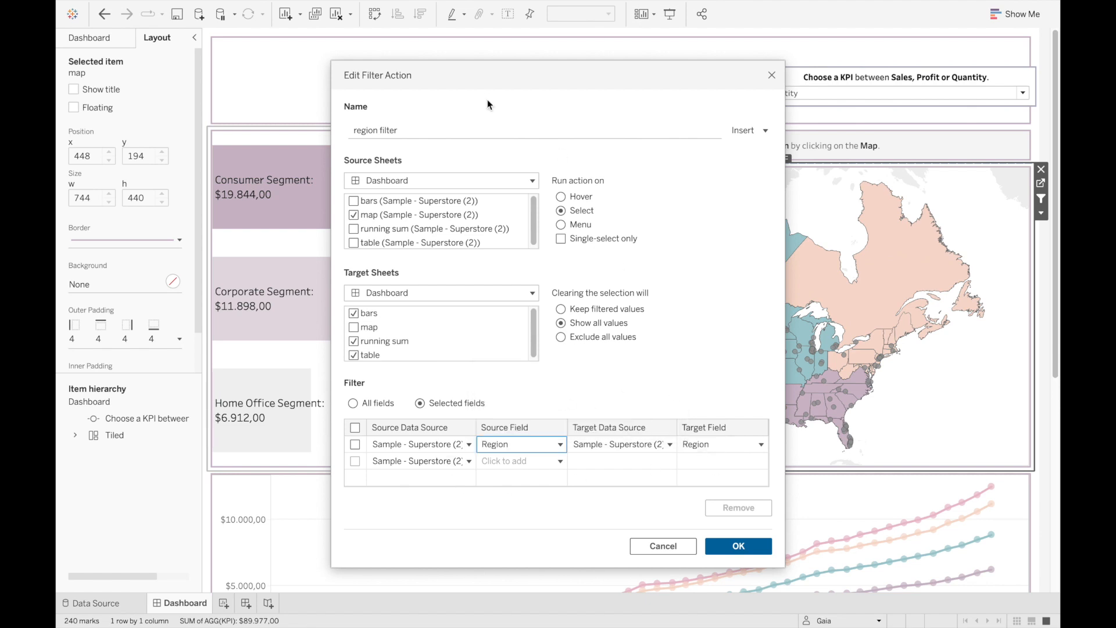
click(738, 545)
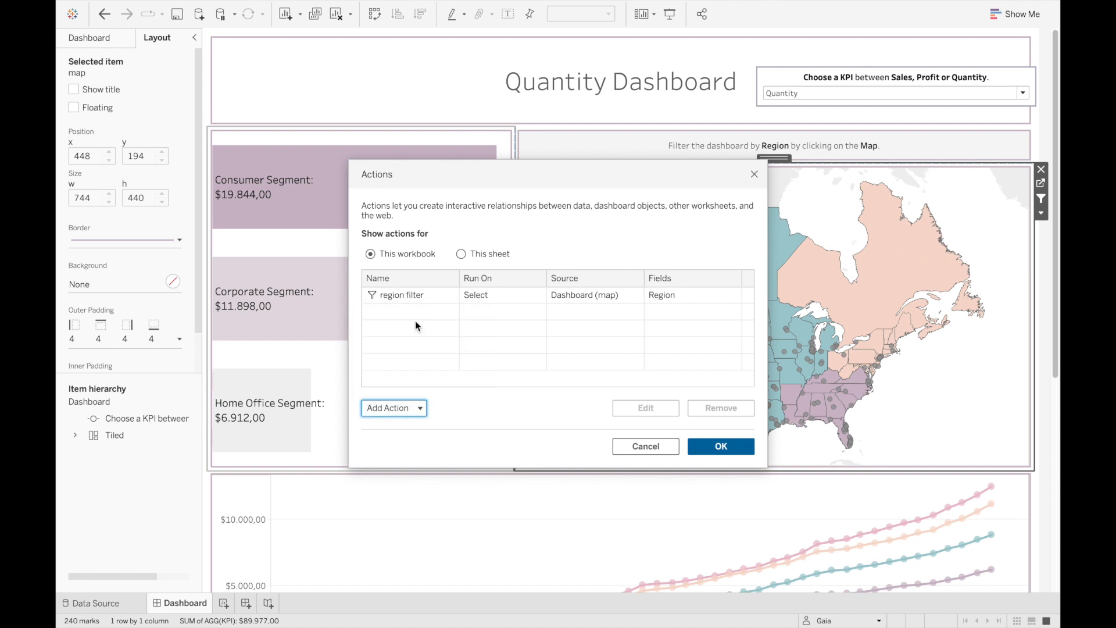
Add a 'City filter' action running on Select that filters by the City field.
click(389, 408)
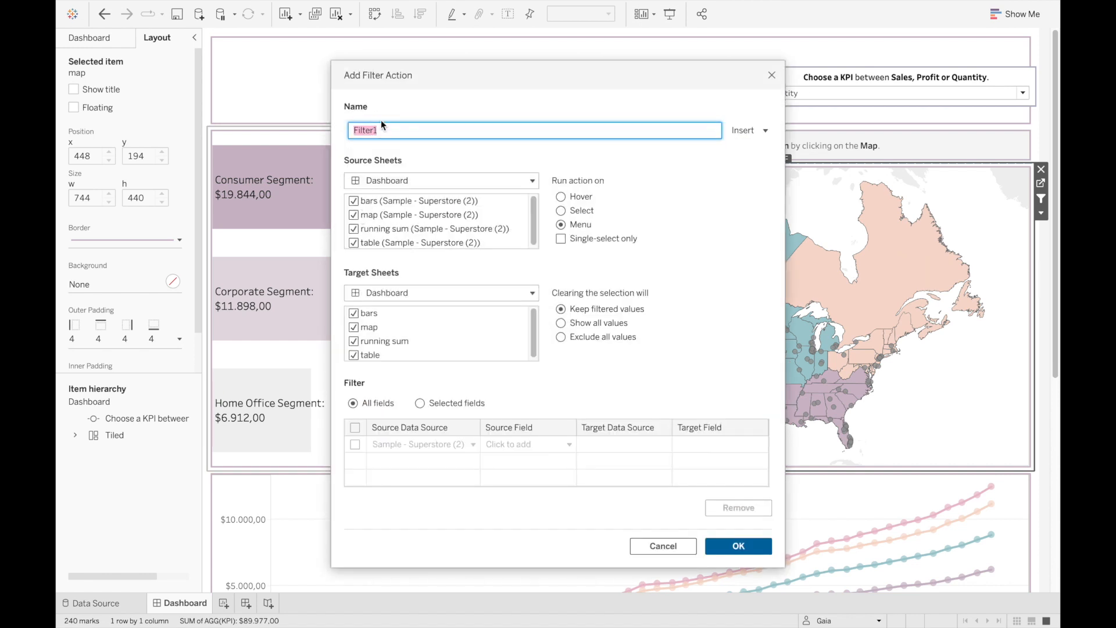
text(City)
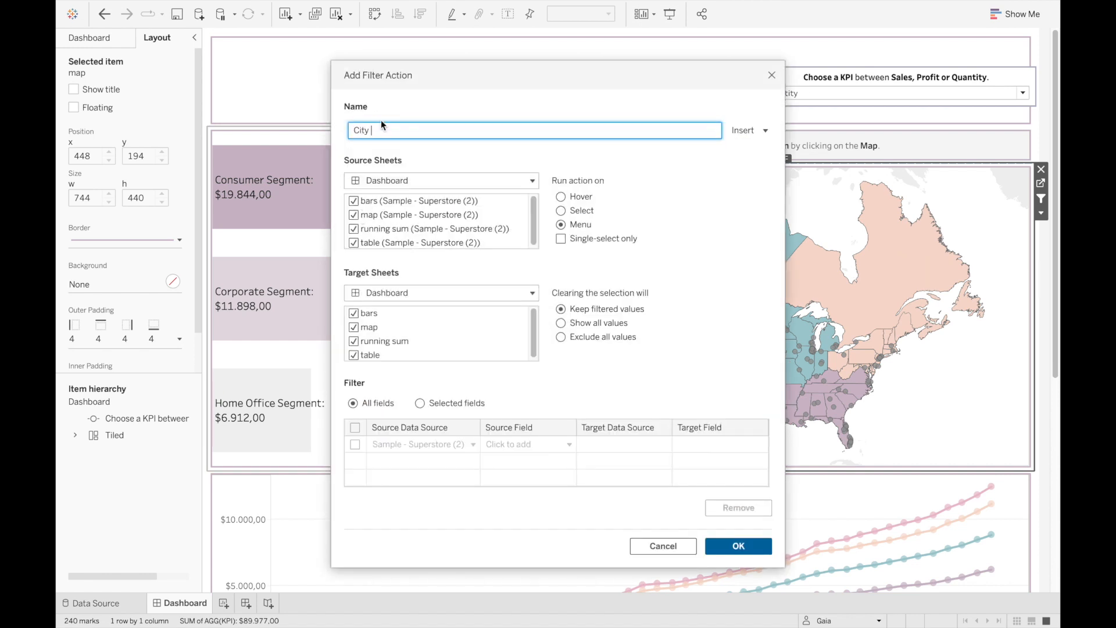
text(fil)
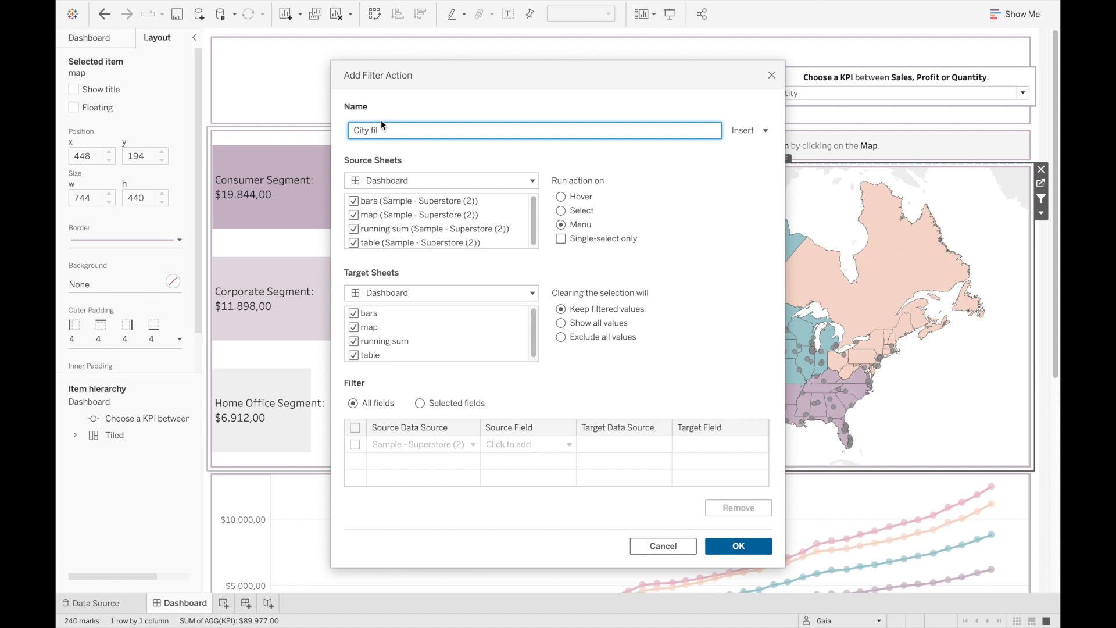
click(561, 211)
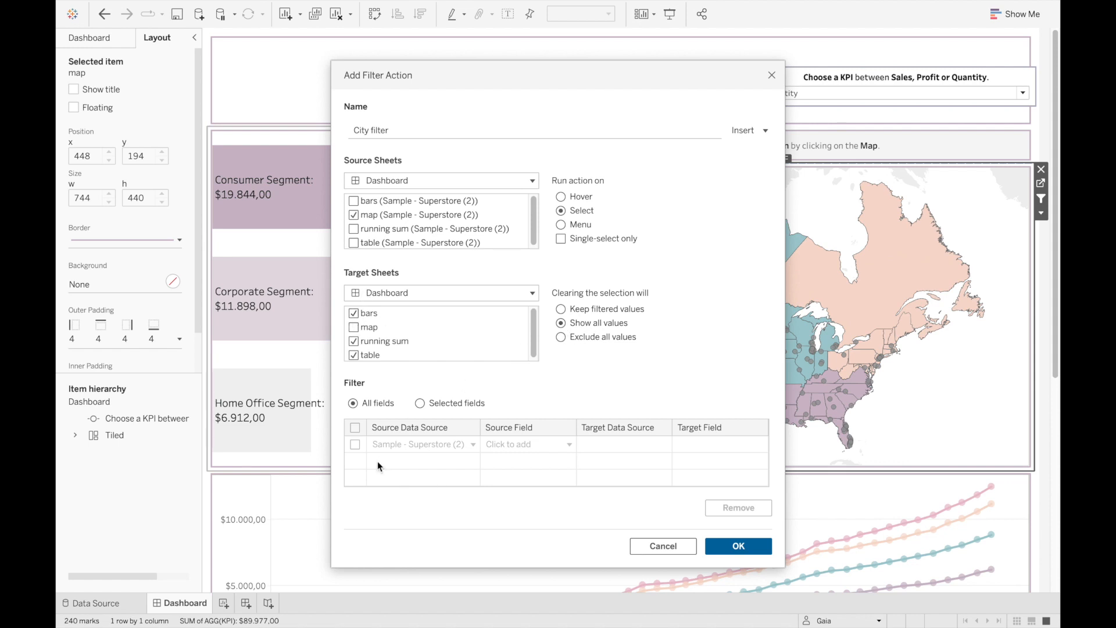
click(420, 402)
text(ci)
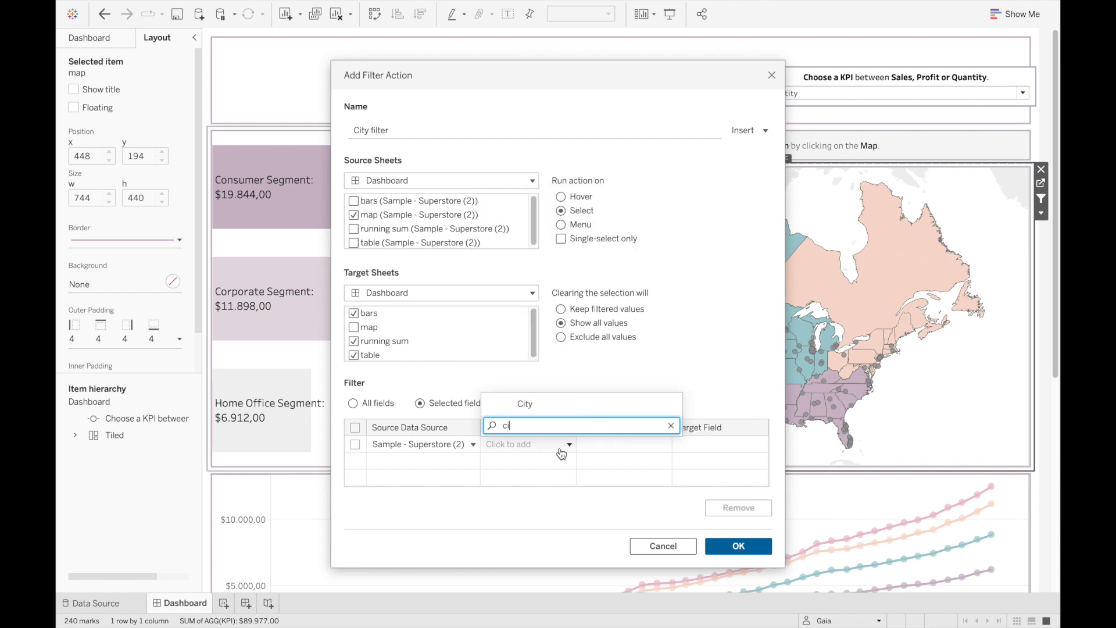
click(525, 403)
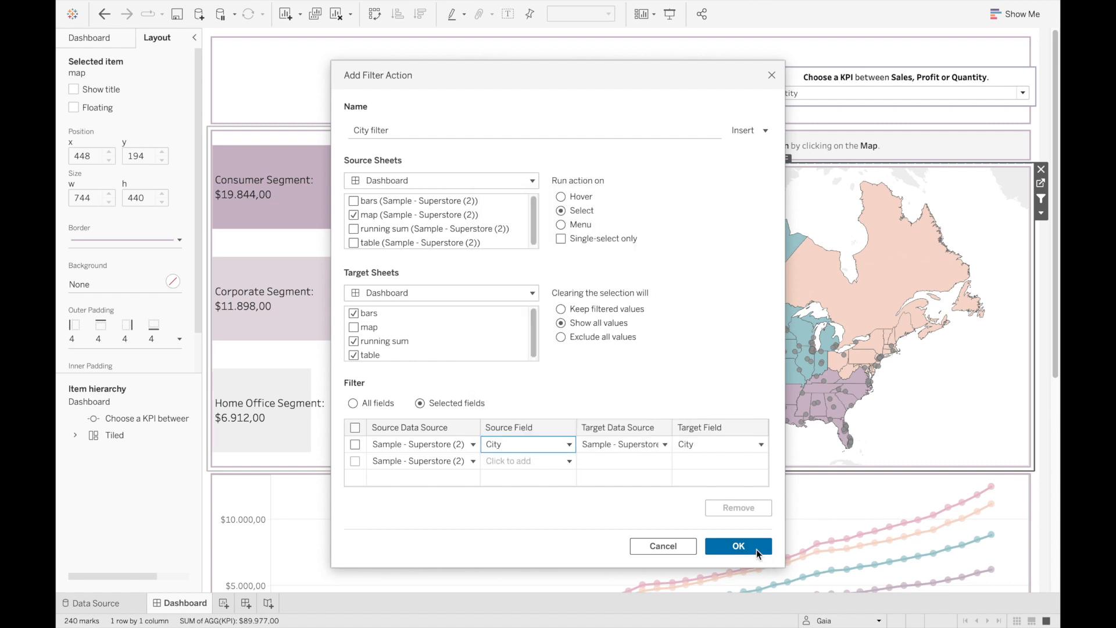
click(738, 546)
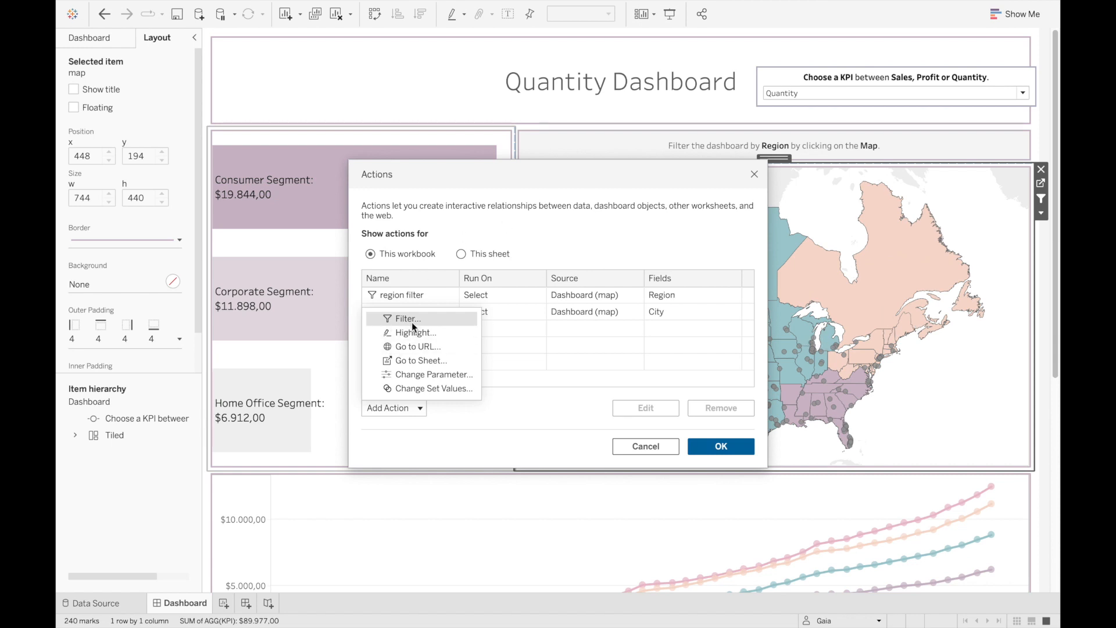
Create a 'state filter' action running on Select, showing all values, filtering on State/Province.
click(406, 318)
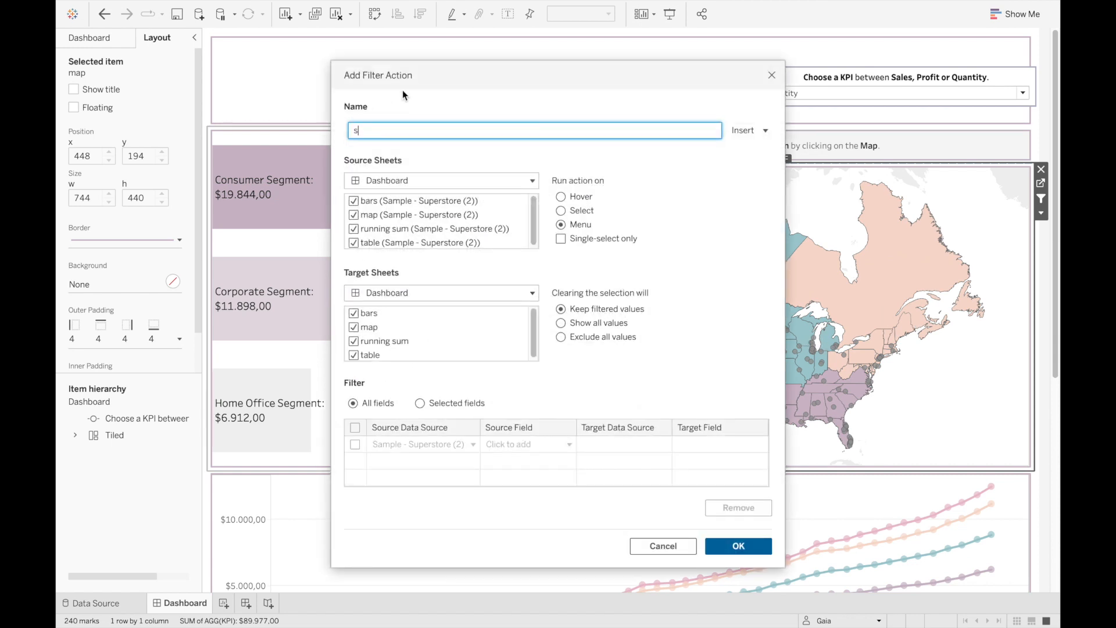
text(tate filter)
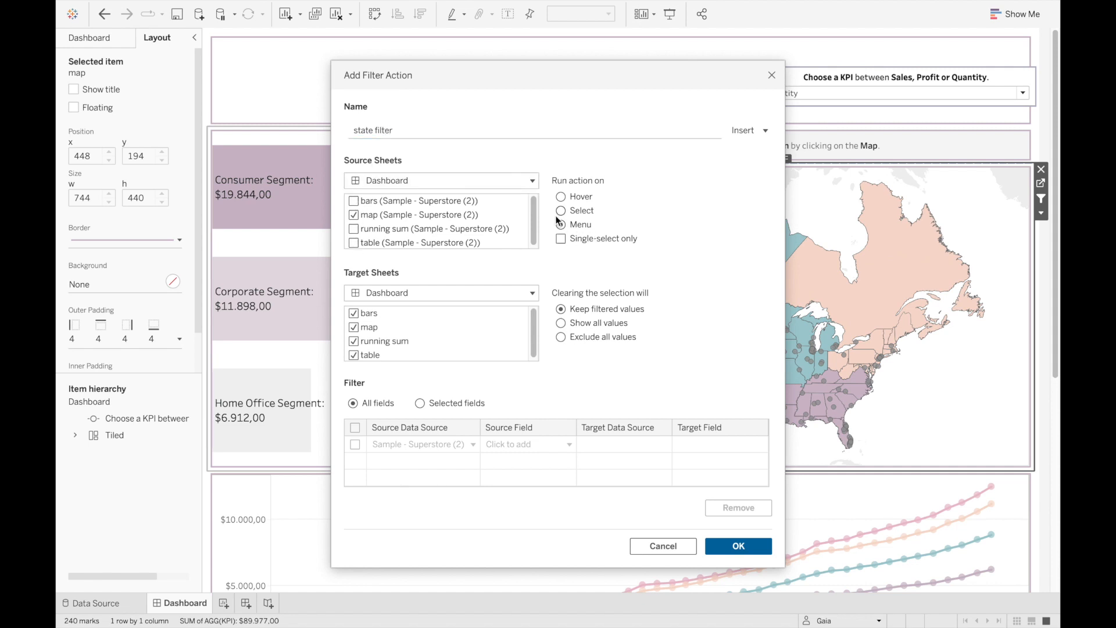
click(561, 210)
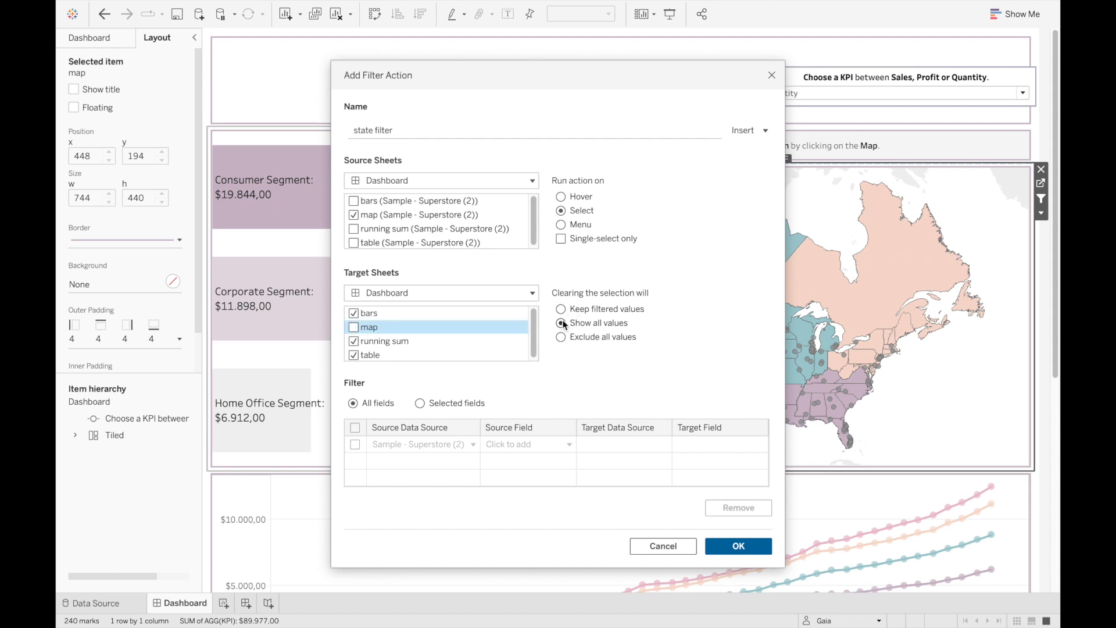
click(419, 402)
text(sta)
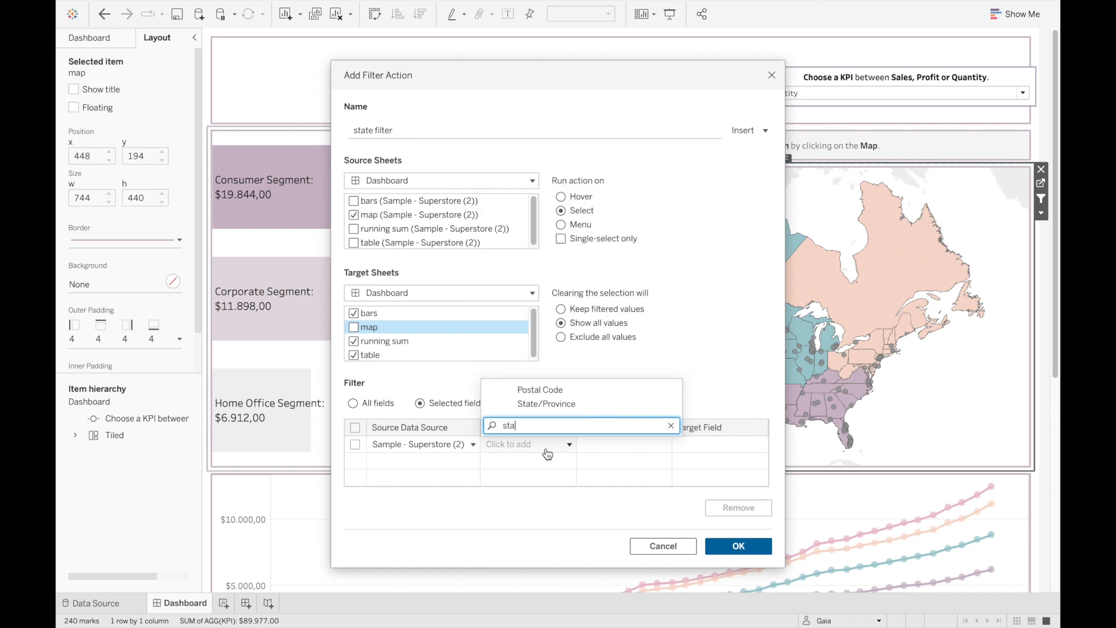
click(662, 546)
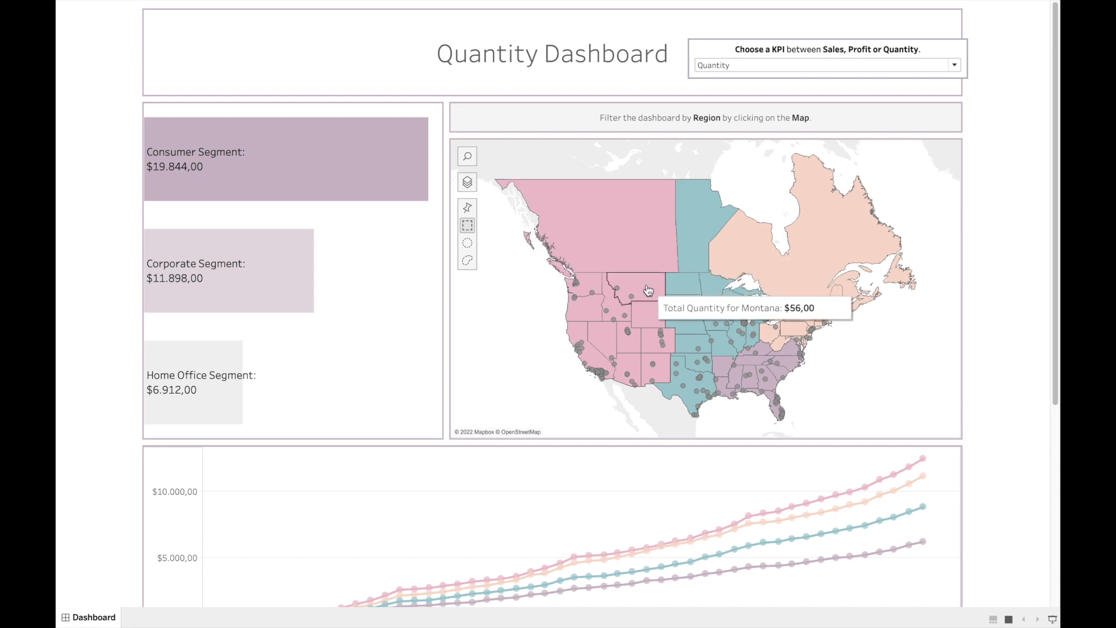
click(637, 289)
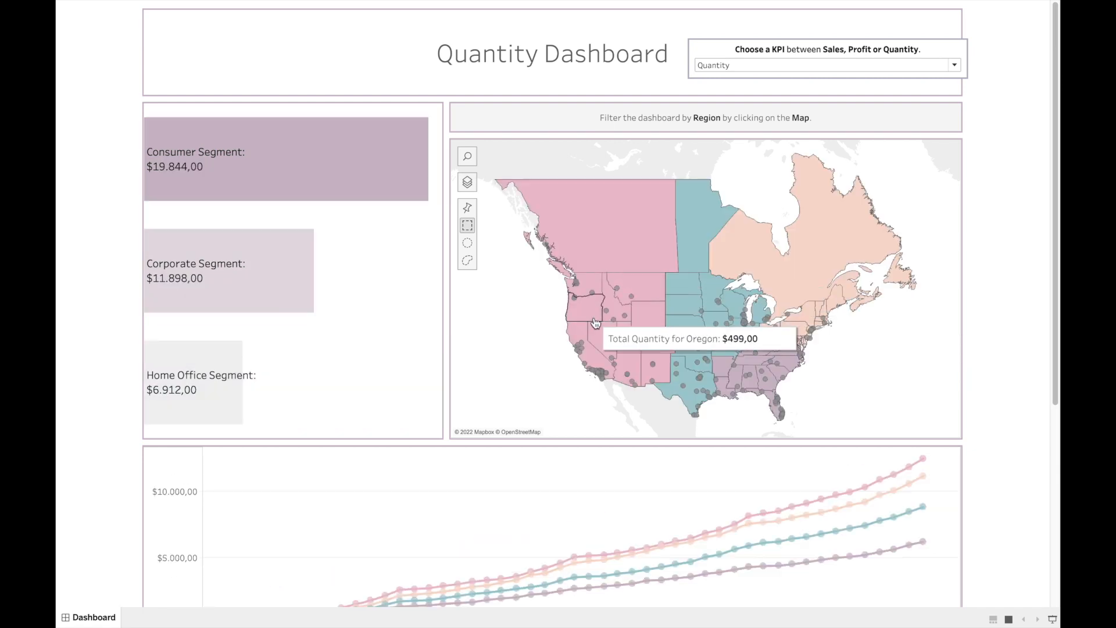
mouse_move(583, 354)
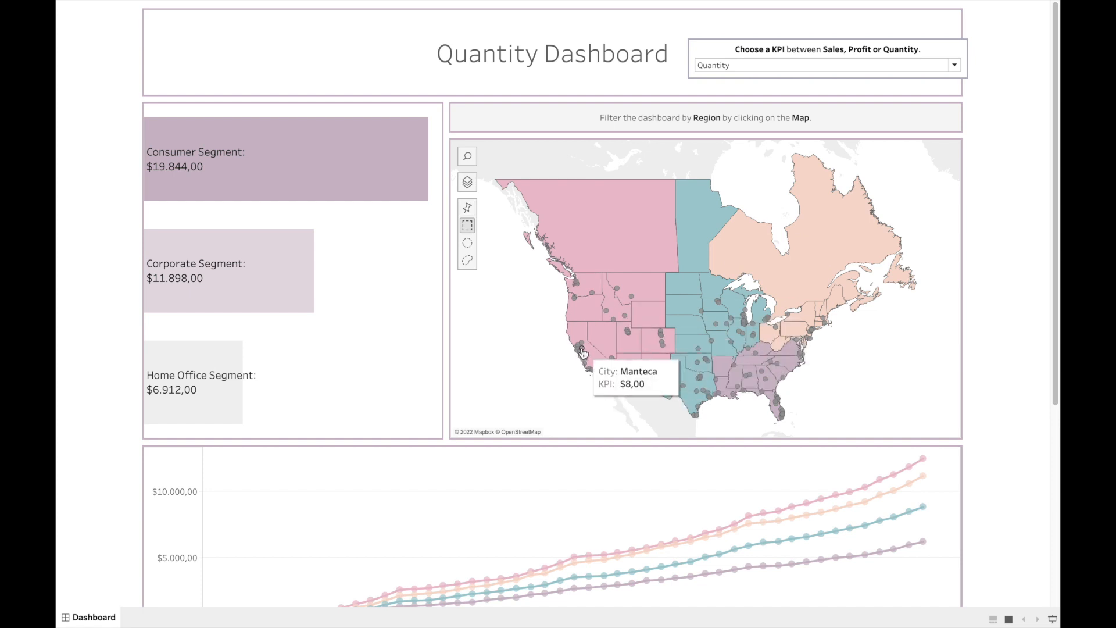
click(581, 348)
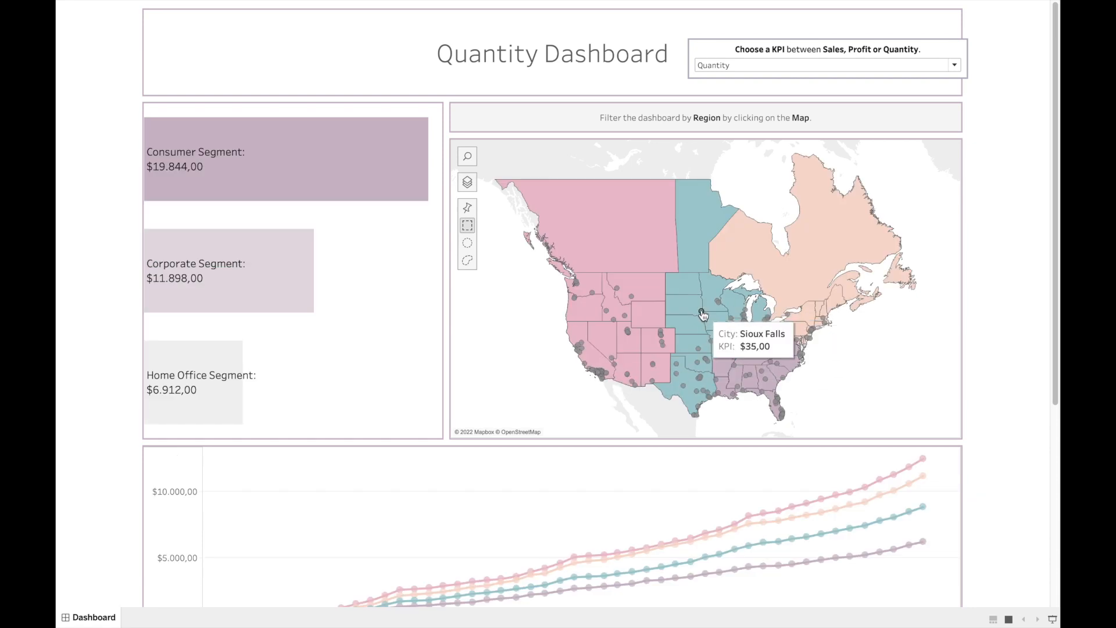
click(685, 305)
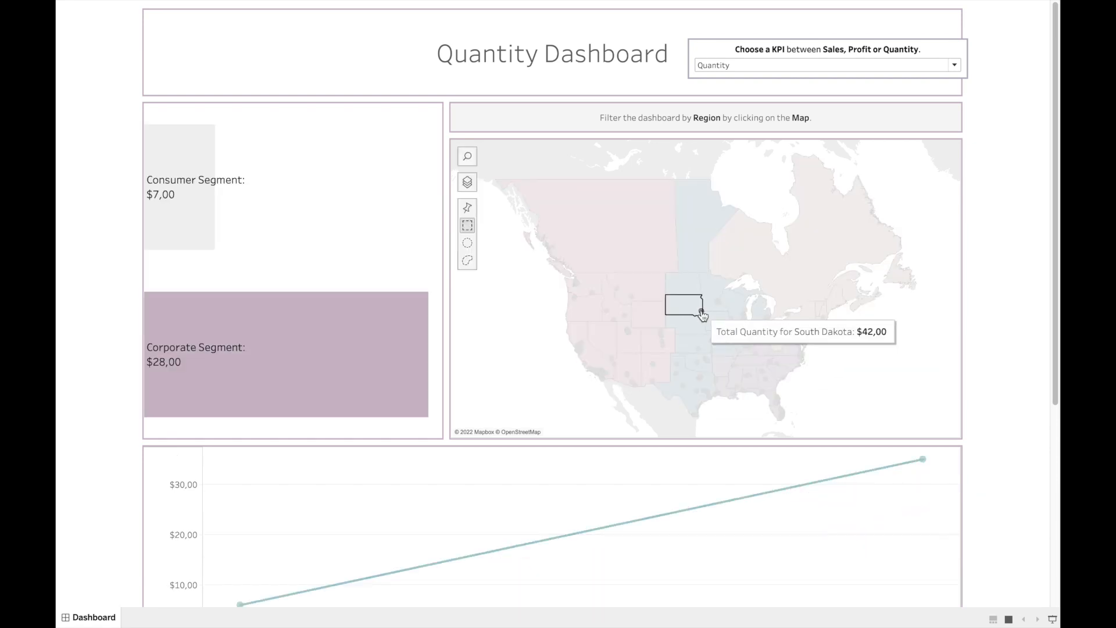
click(683, 304)
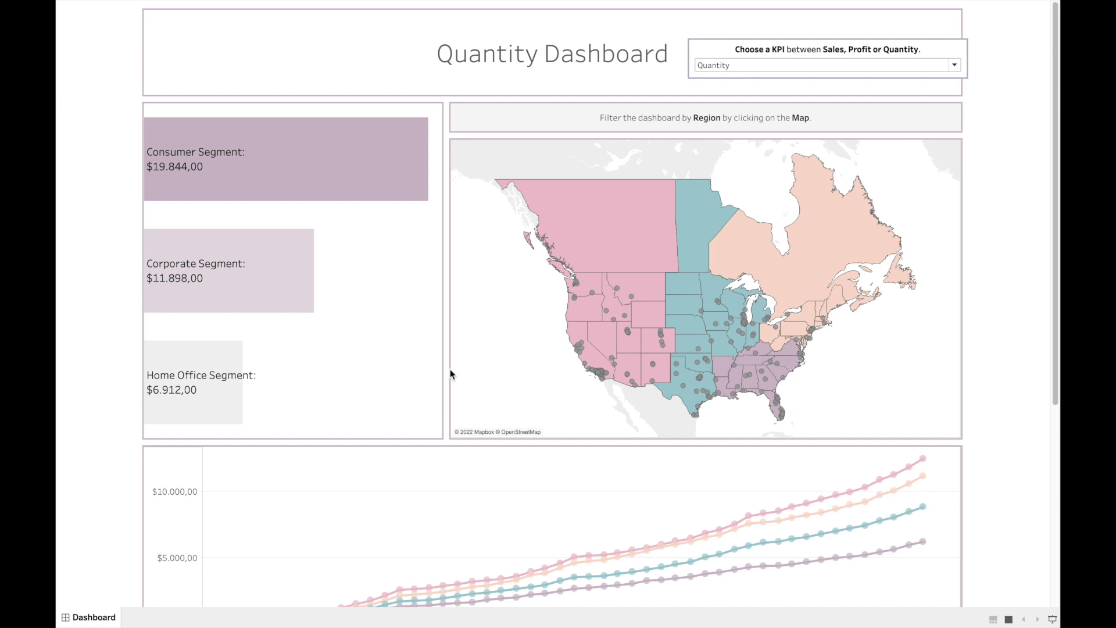
scroll(down, 3)
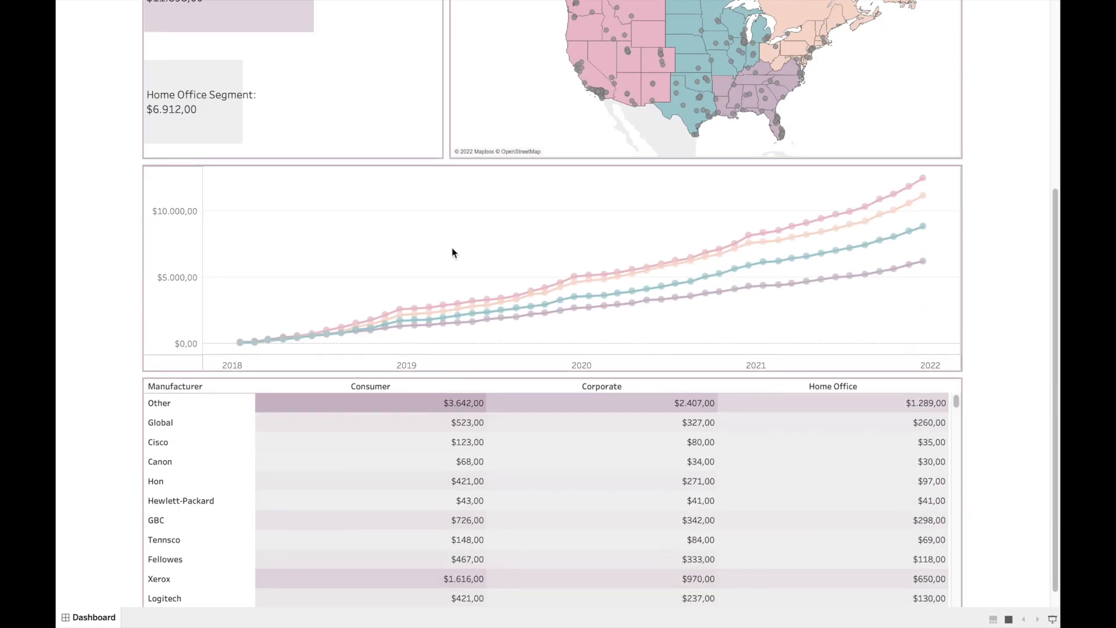
scroll(up, 3)
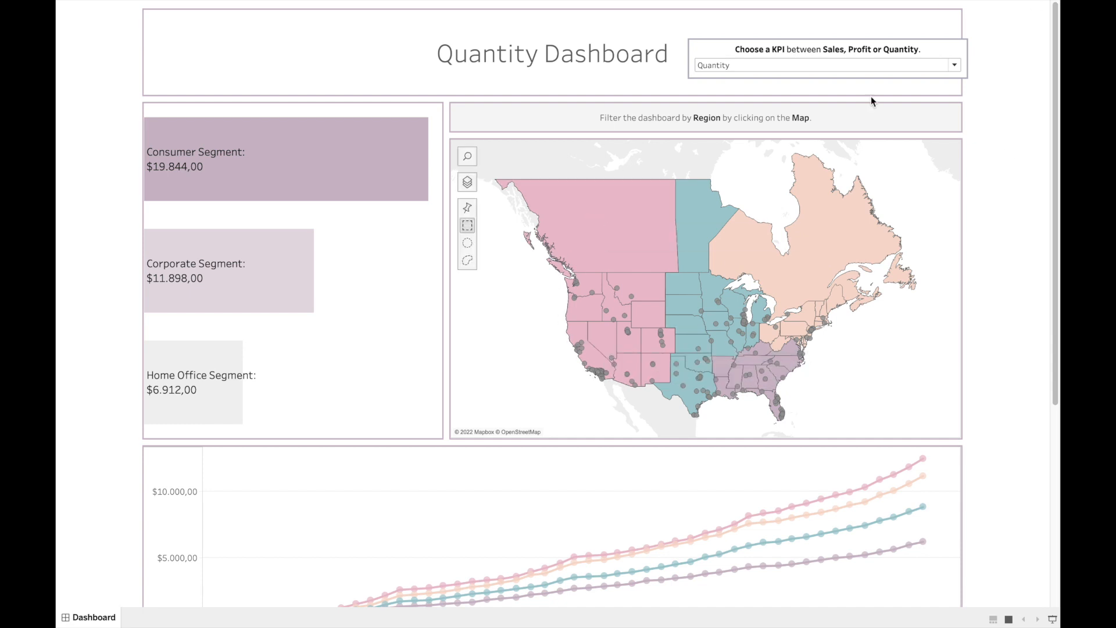
mouse_move(585, 430)
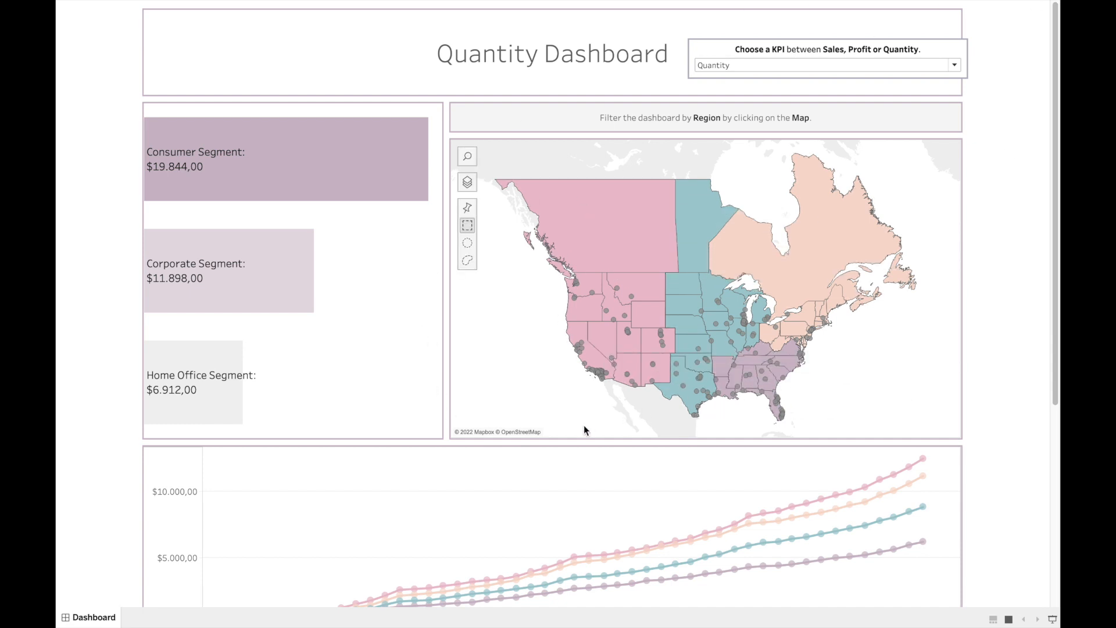